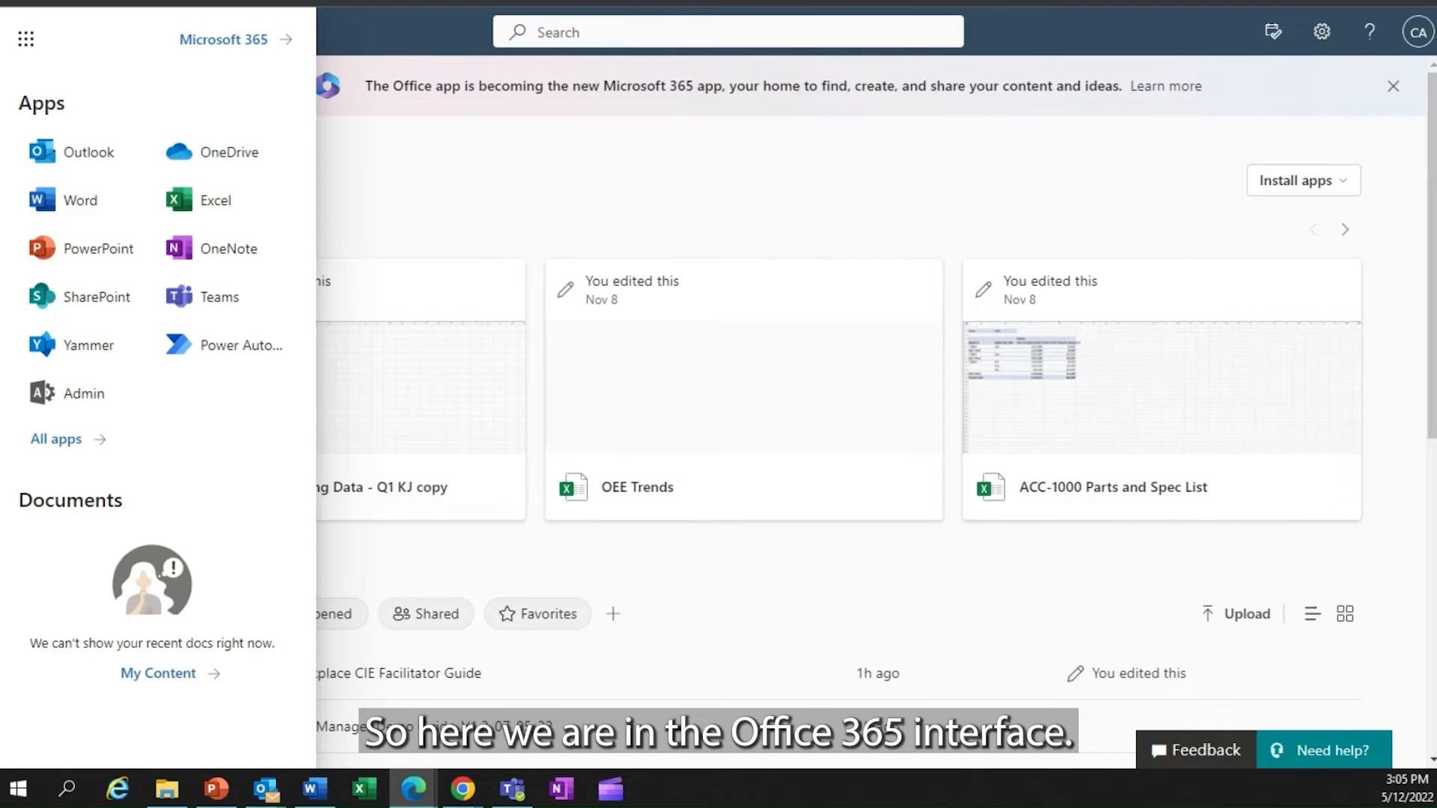
{"action": "mouse_move", "coordinate": [167, 68]}
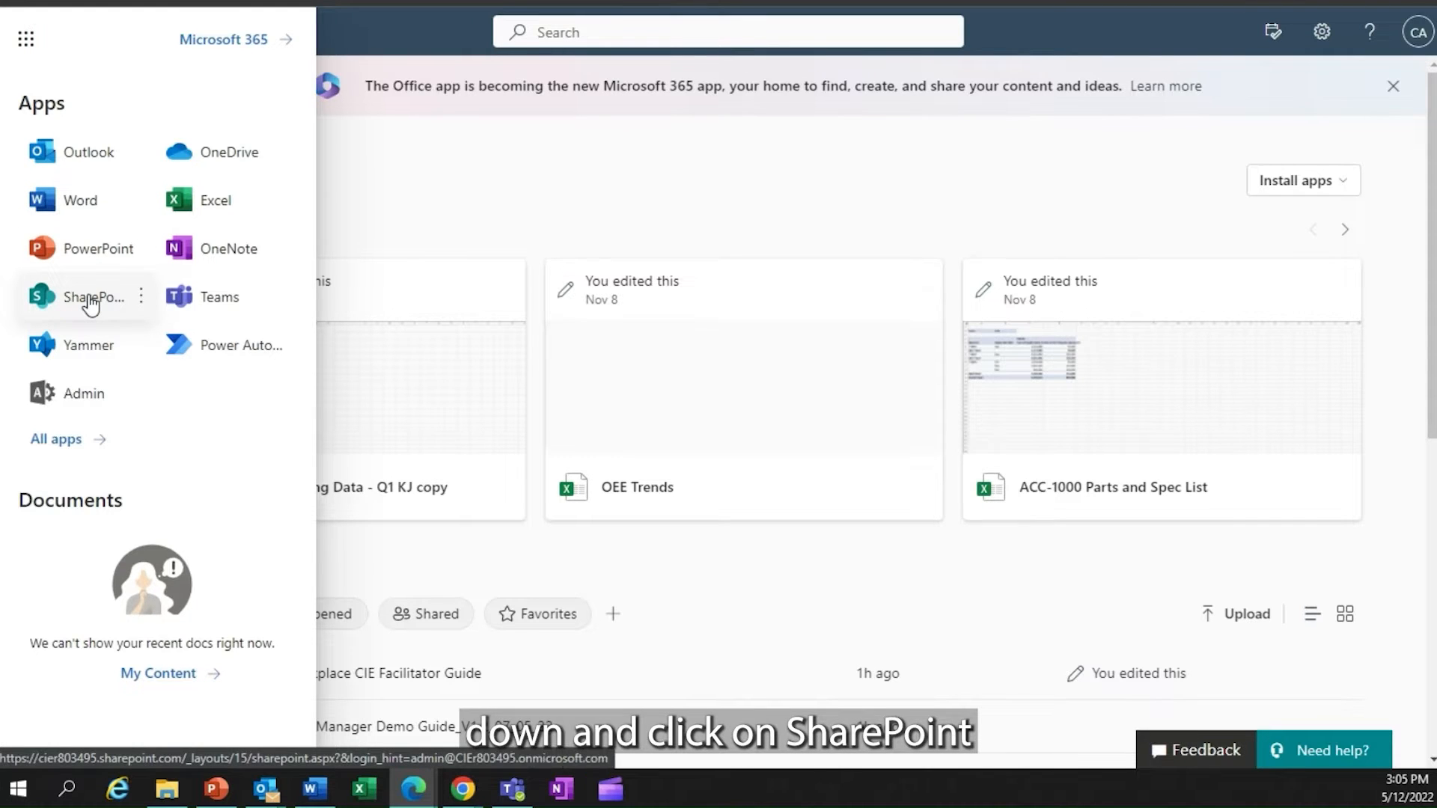
Step: Launch SharePoint from the Microsoft 365 app launcher to reach its start page
{"action": "left_click", "coordinate": [94, 297]}
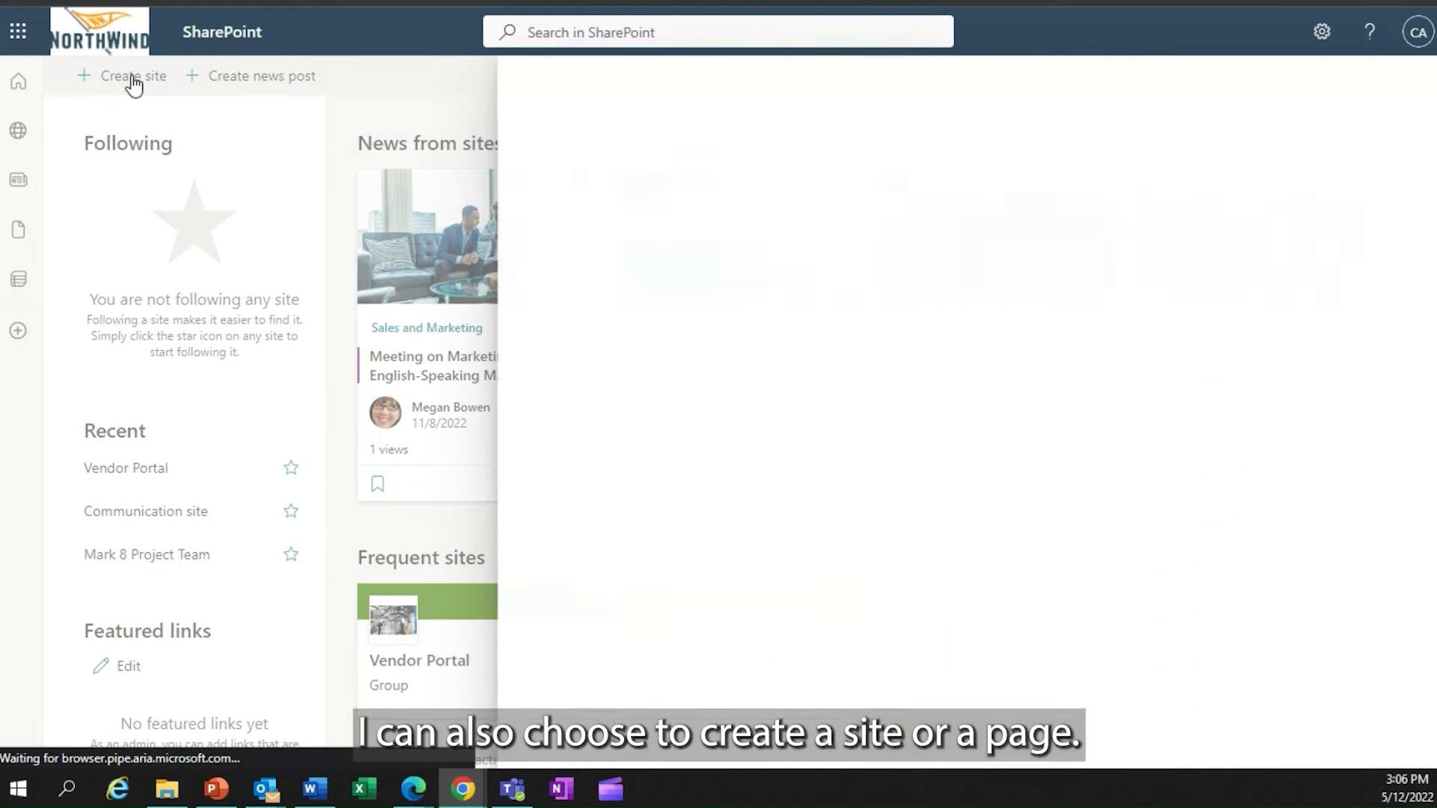
Step: Start a new communication site named 'inspire', then cancel without creating it
{"action": "left_click", "coordinate": [132, 76]}
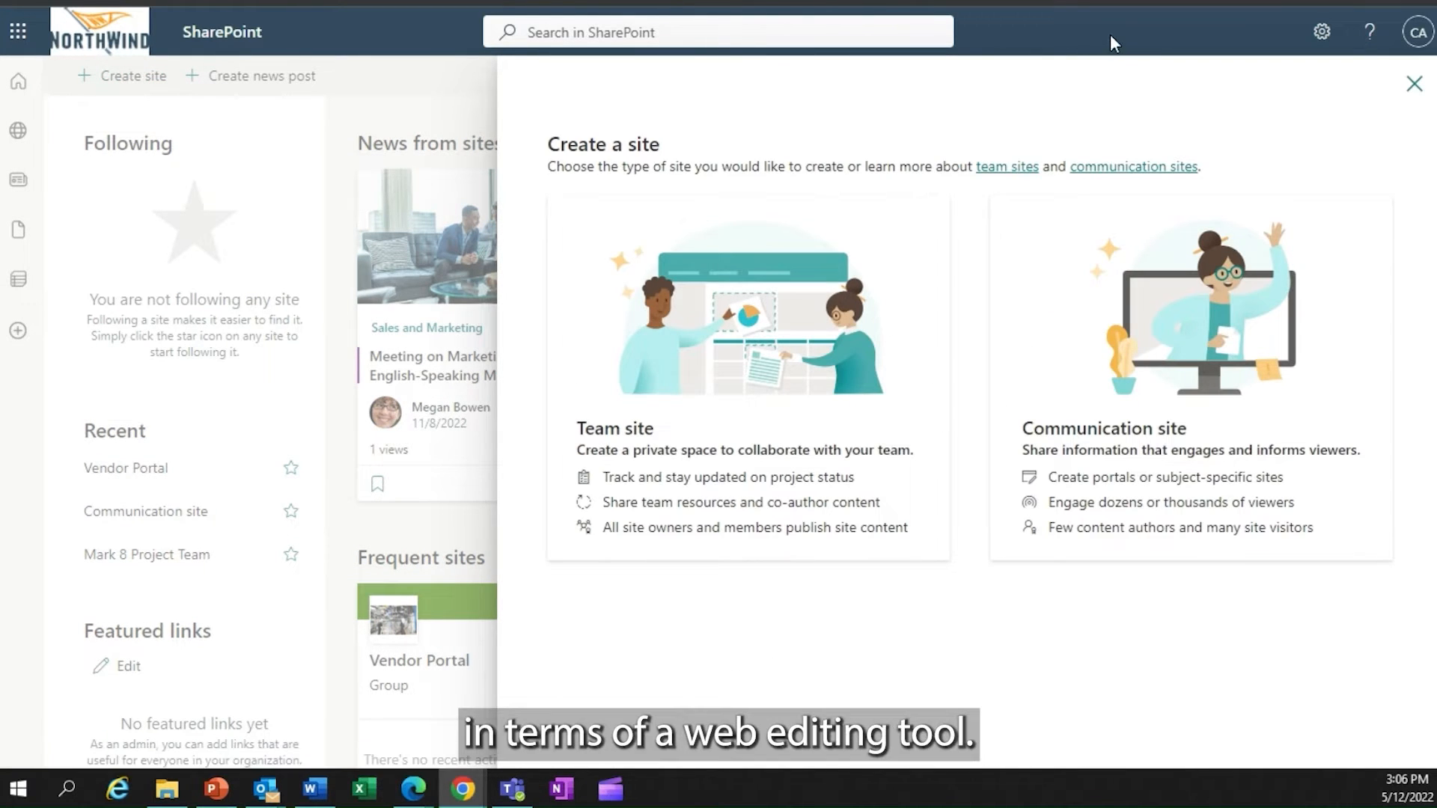
{"action": "left_click", "coordinate": [1419, 84]}
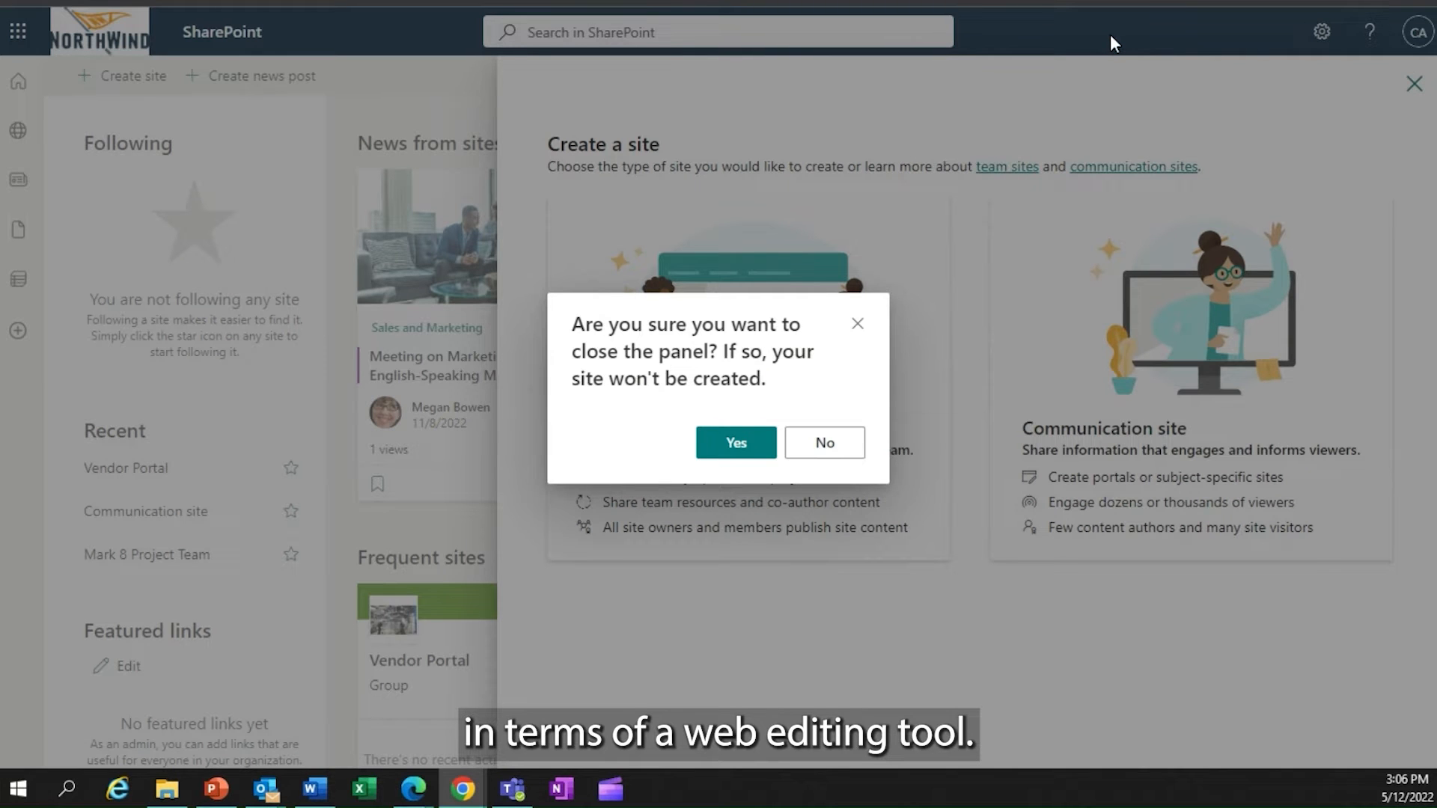
{"action": "left_click", "coordinate": [821, 442]}
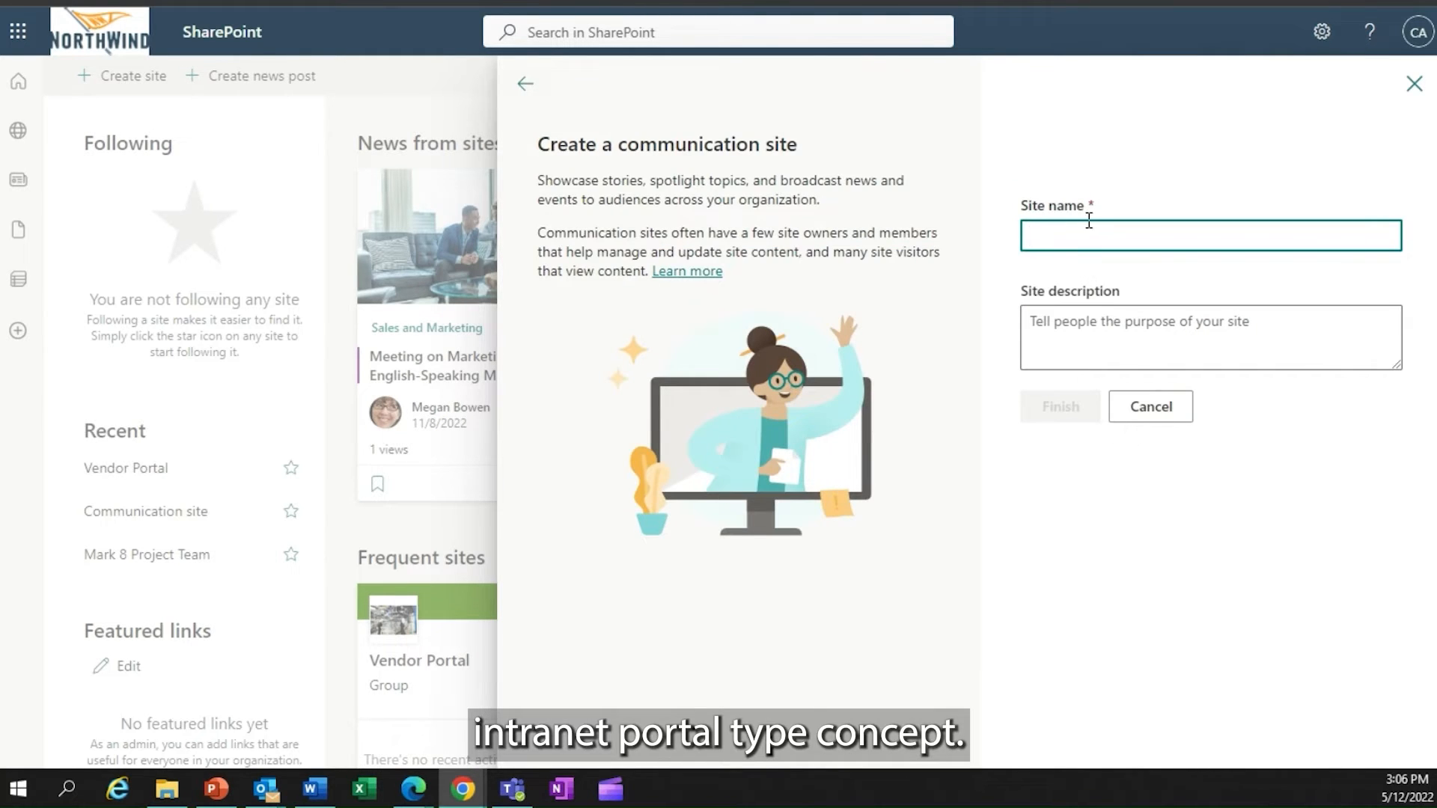
{"action": "left_click", "coordinate": [1208, 235]}
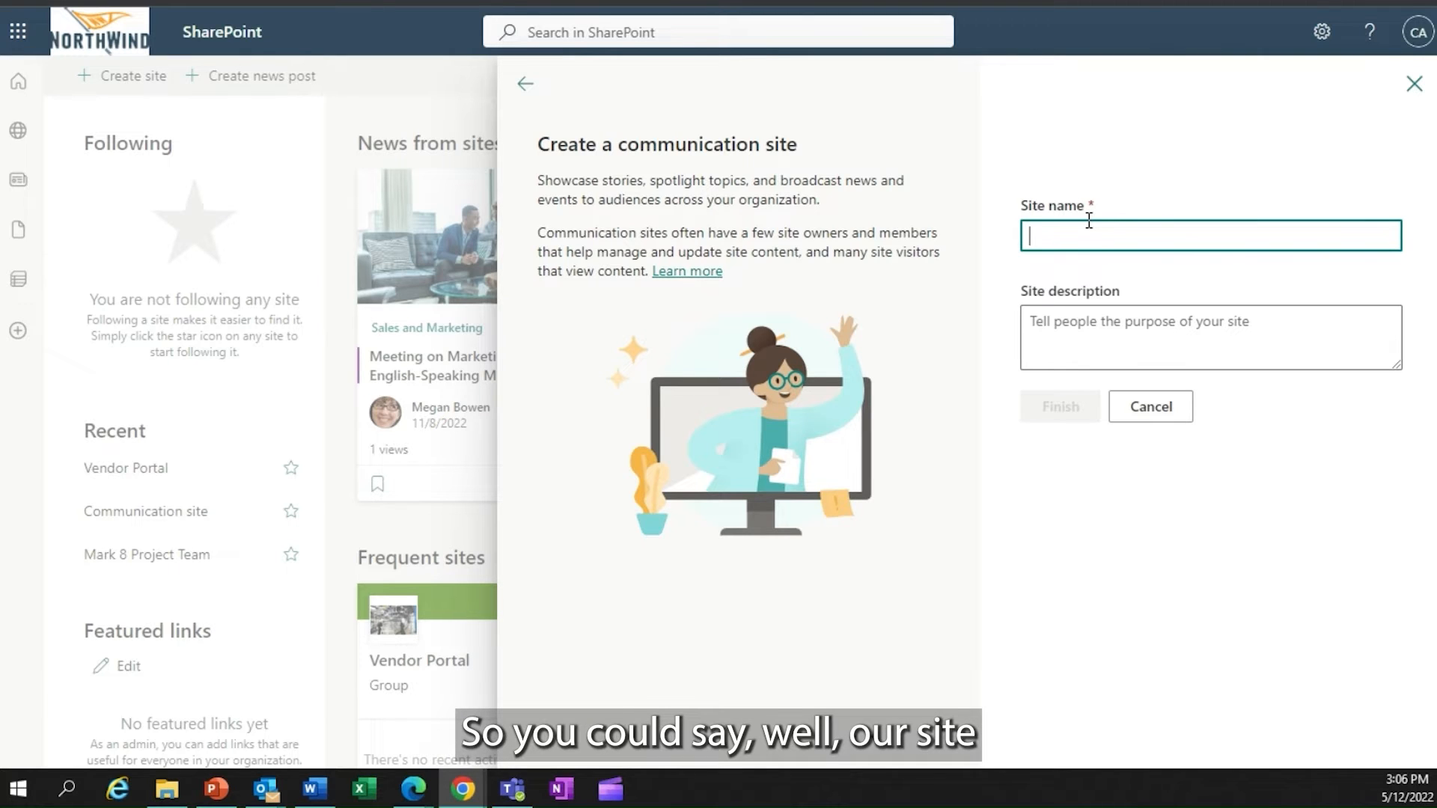
{"action": "type", "text": "i"}
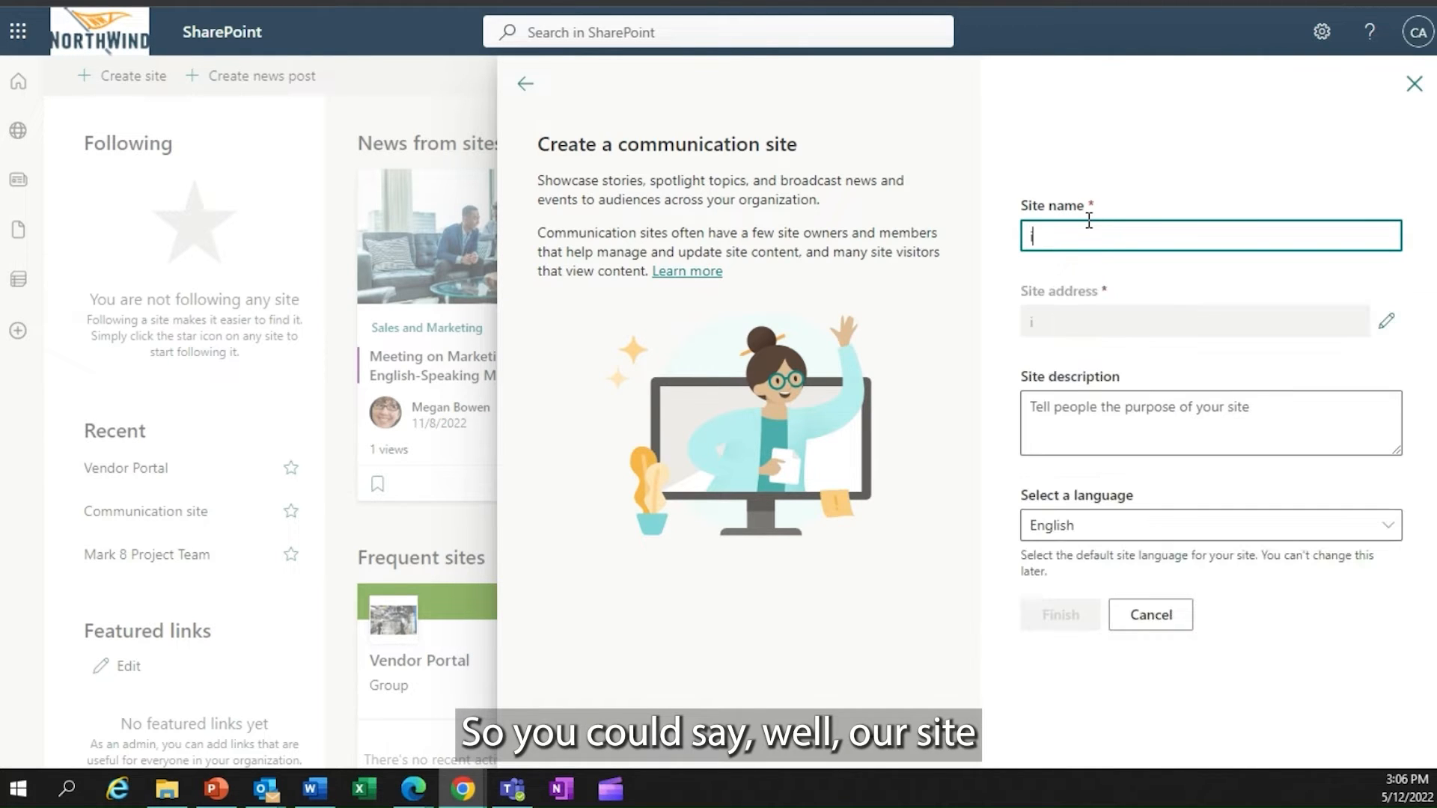
{"action": "type", "text": "inspire"}
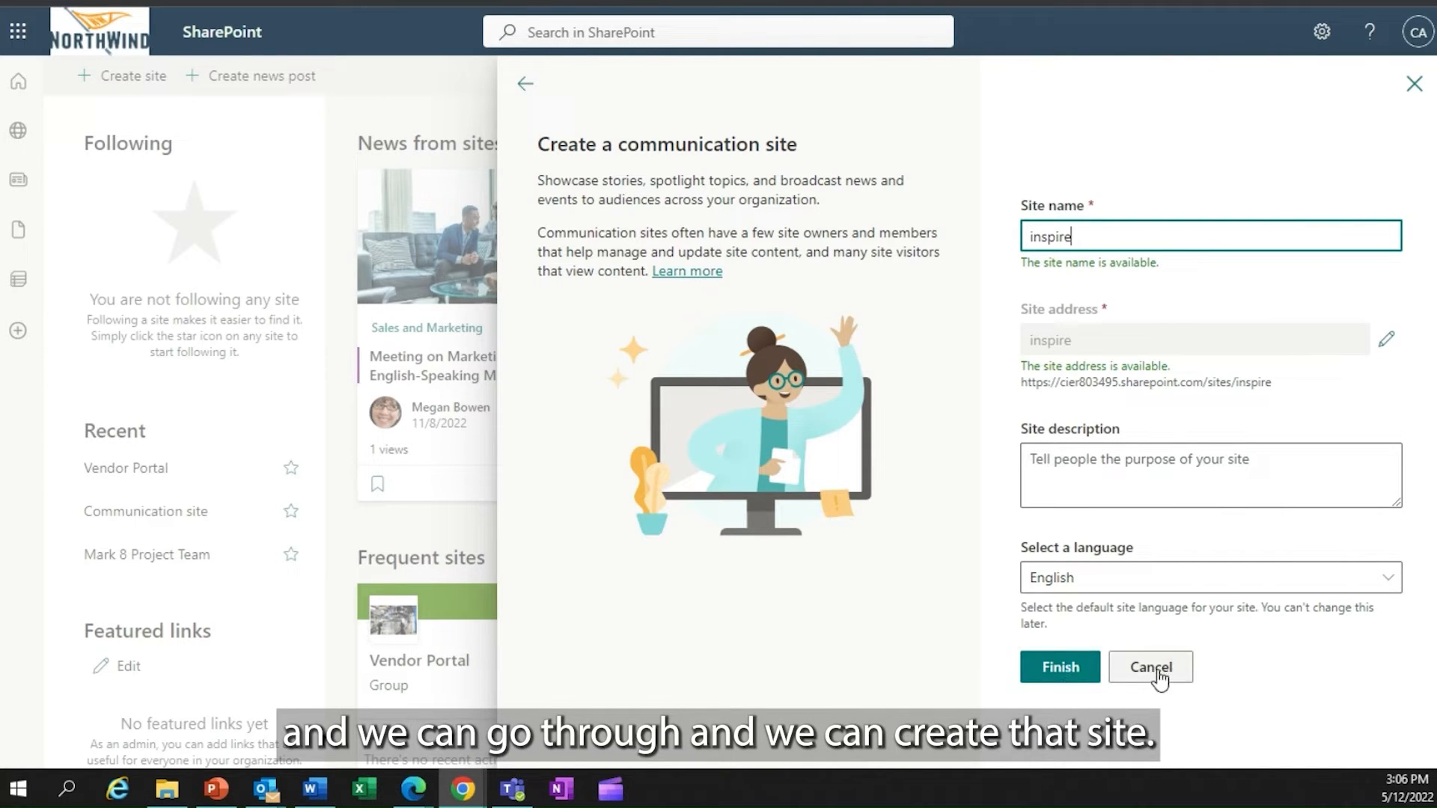
{"action": "left_click", "coordinate": [1150, 666]}
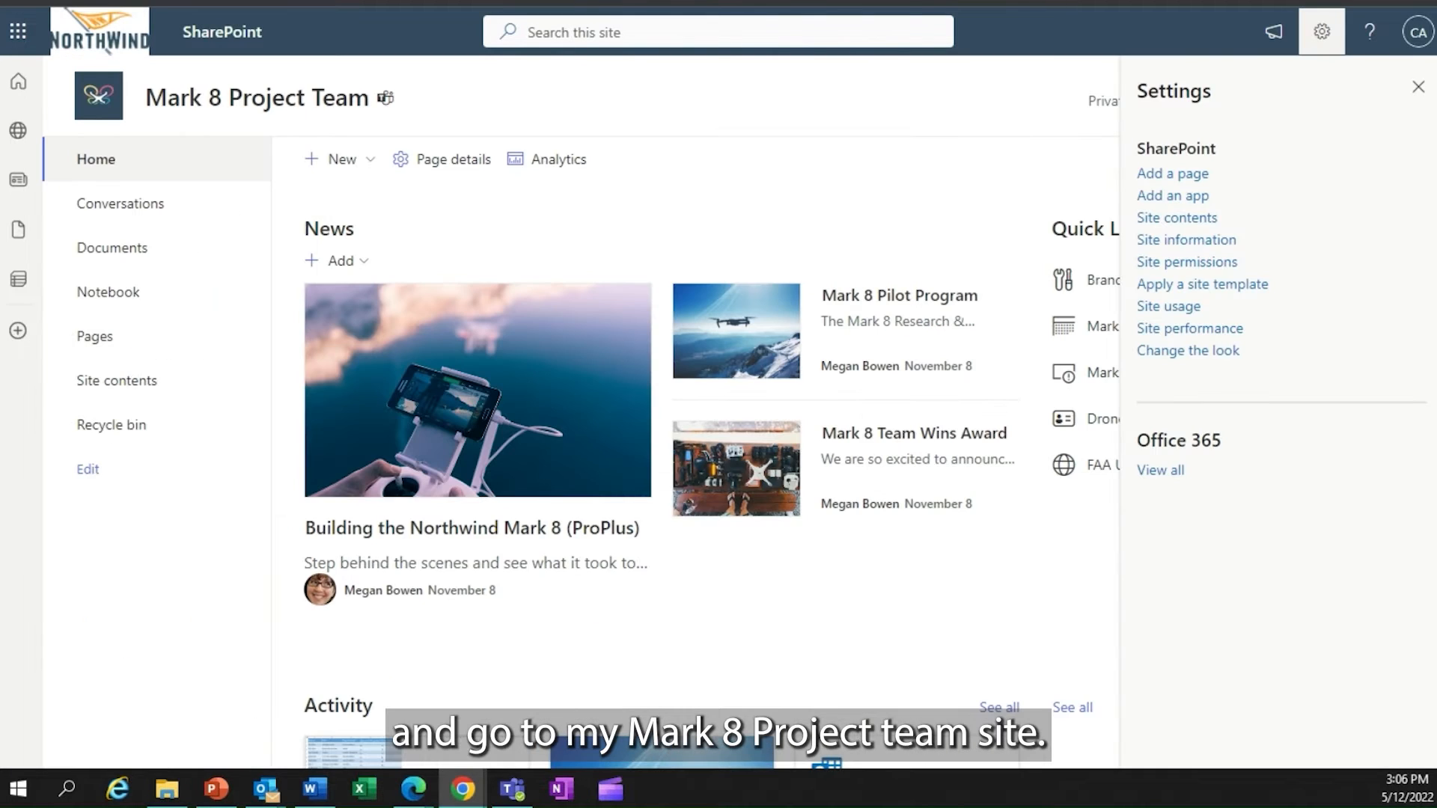
{"action": "mouse_move", "coordinate": [337, 158]}
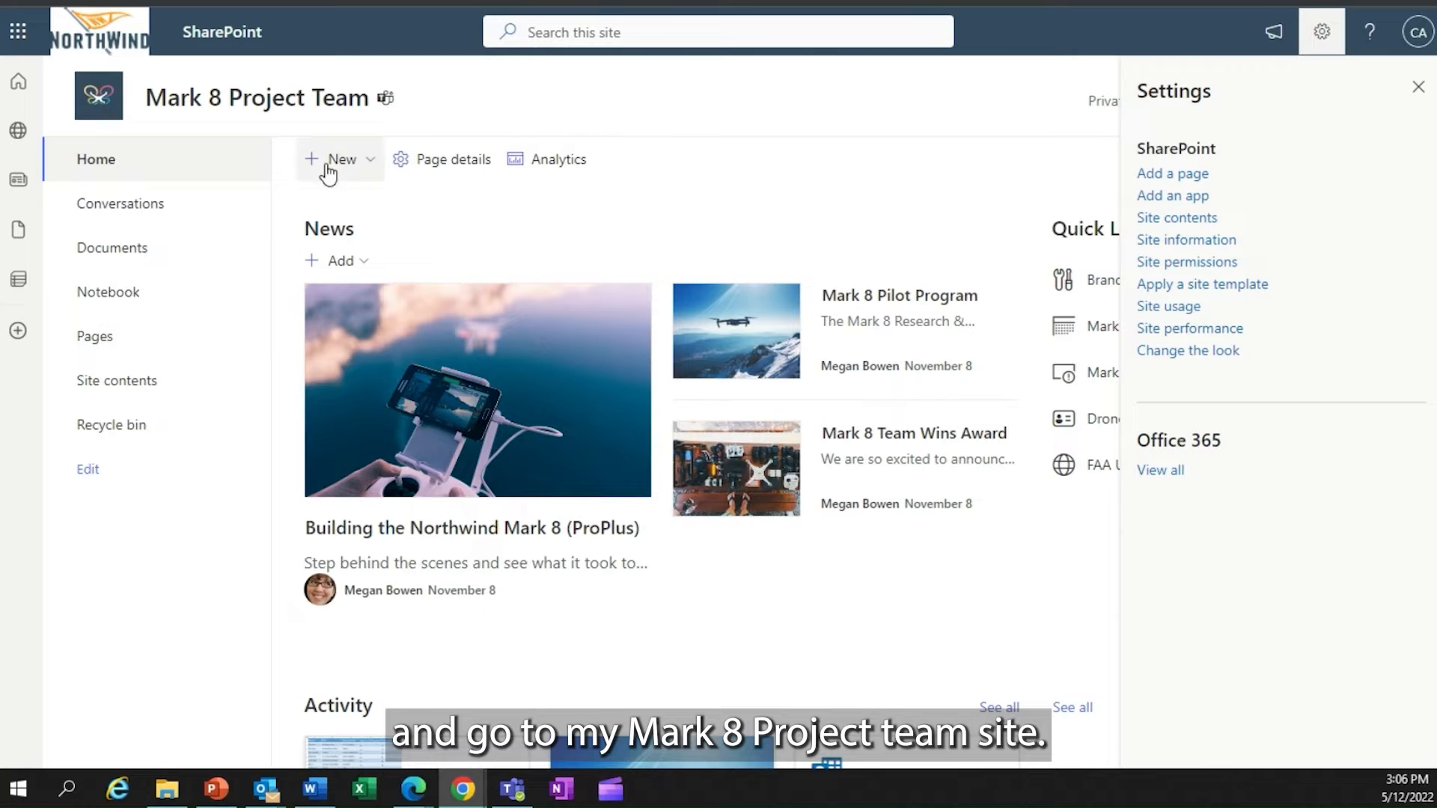
{"action": "mouse_move", "coordinate": [648, 207]}
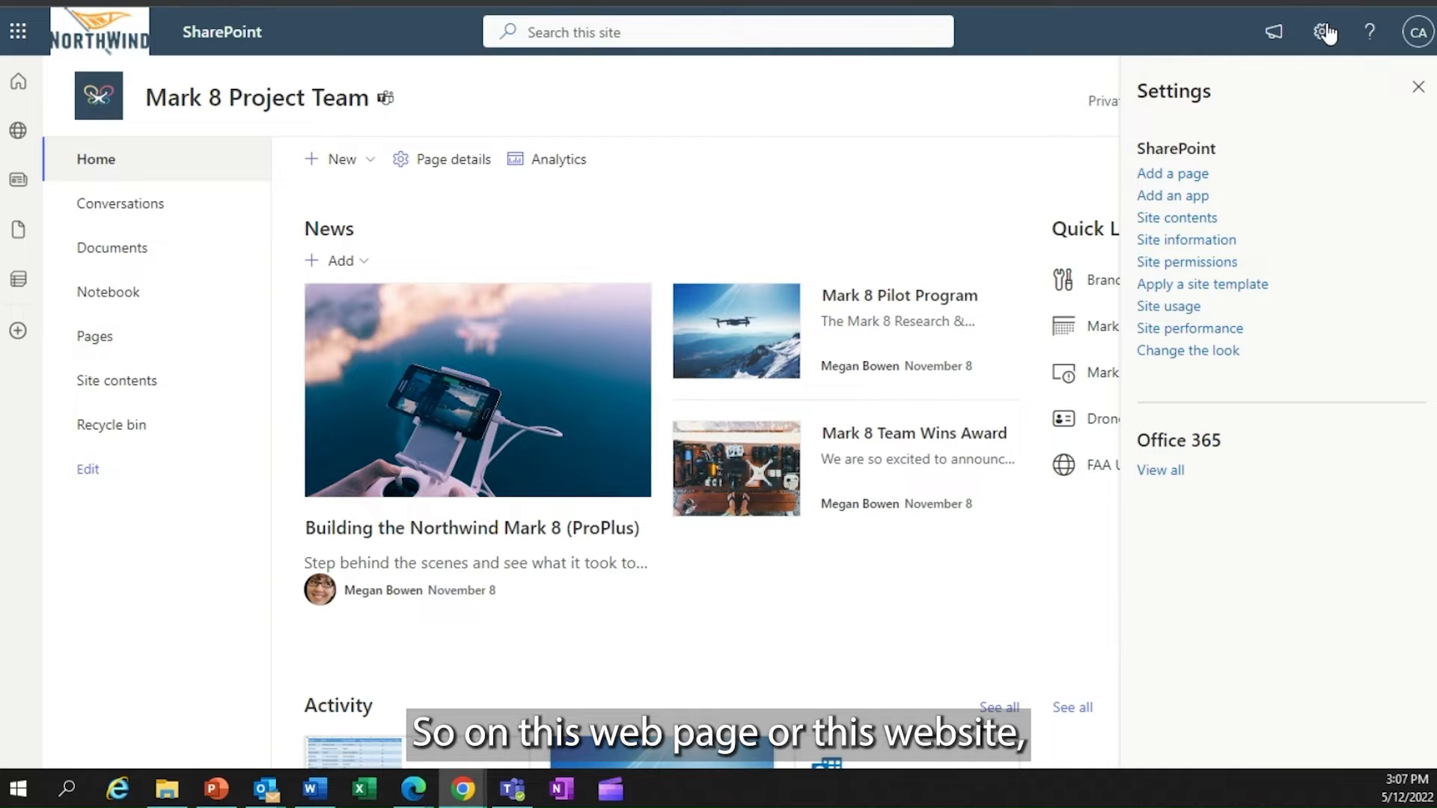
{"action": "mouse_move", "coordinate": [1323, 32]}
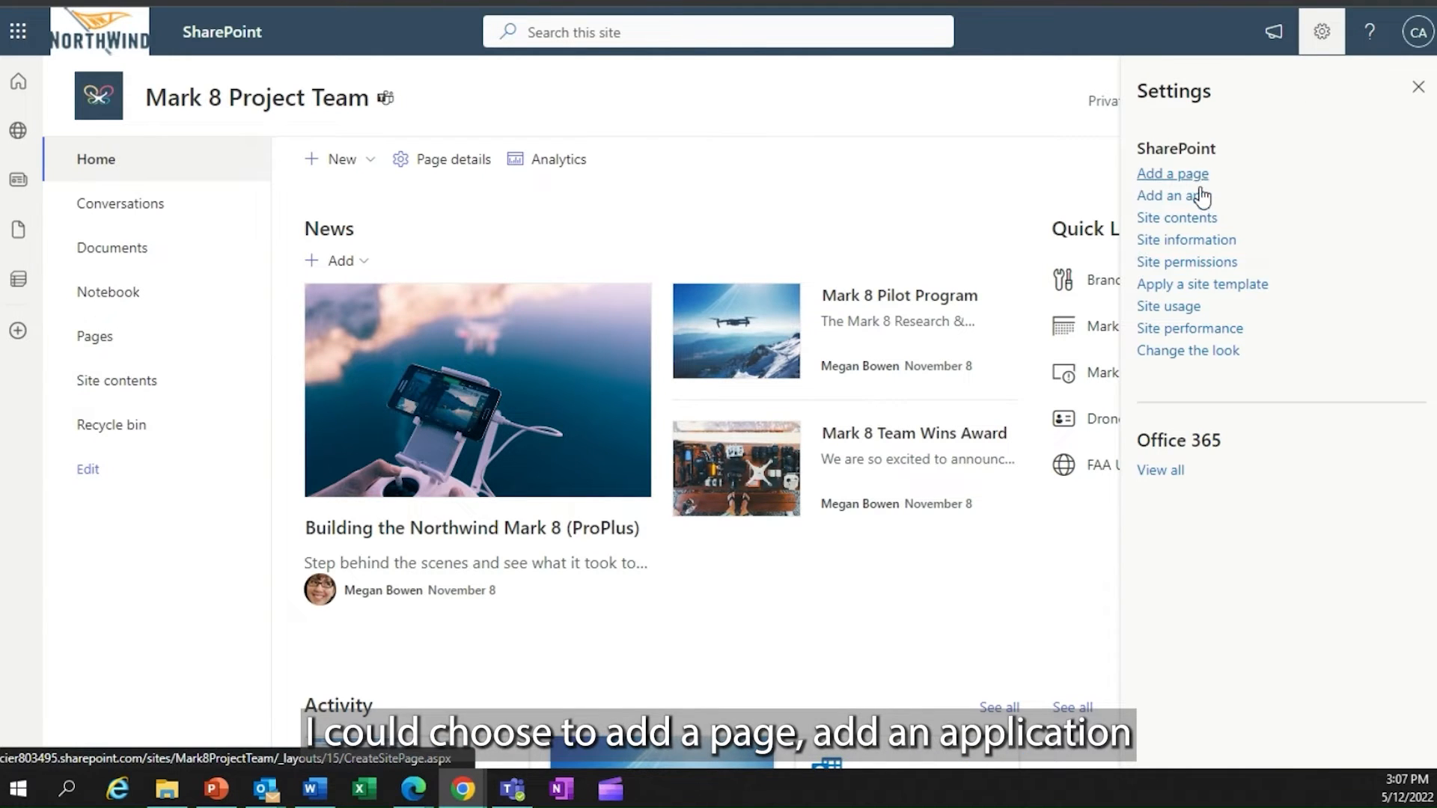
{"action": "left_click", "coordinate": [1171, 195]}
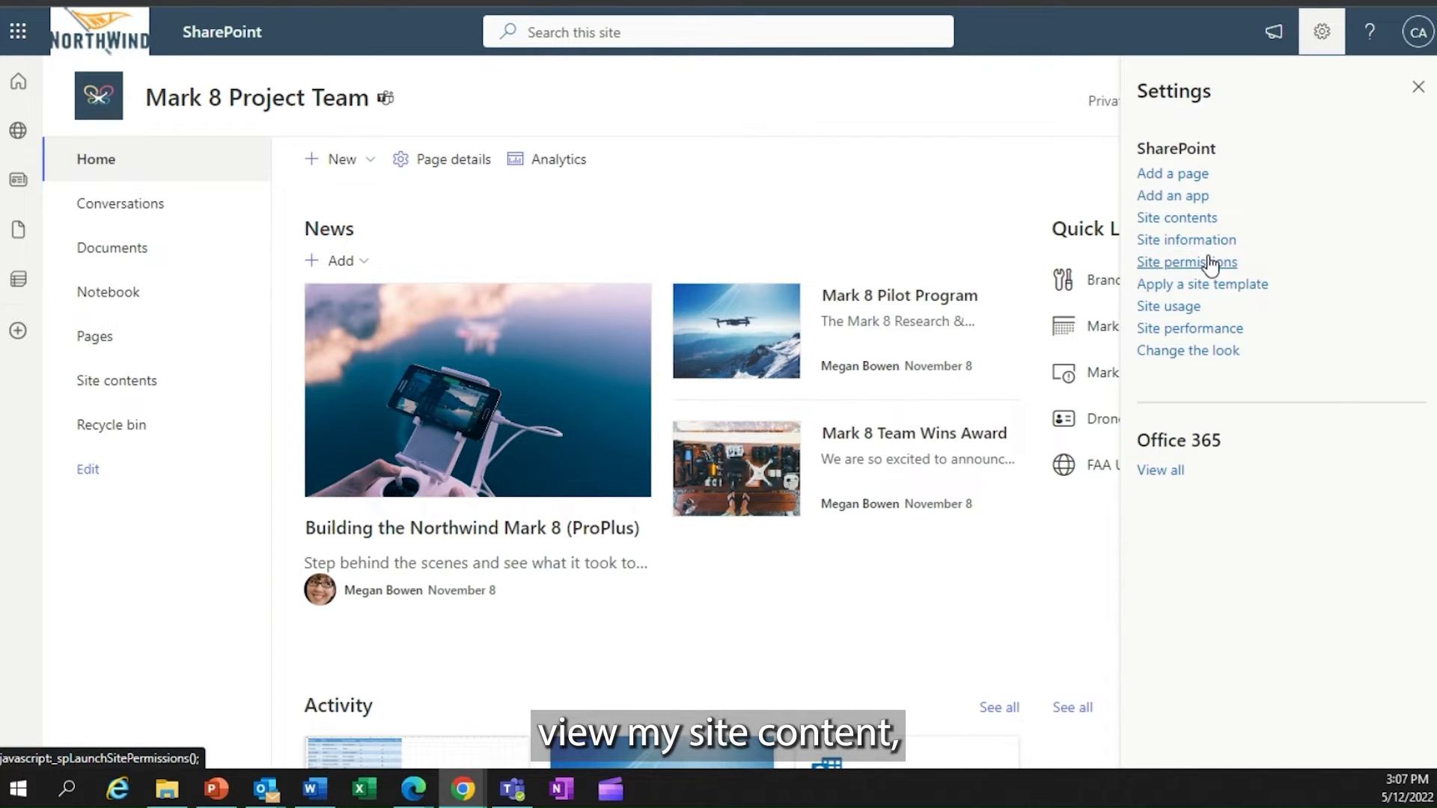
{"action": "mouse_move", "coordinate": [1221, 289]}
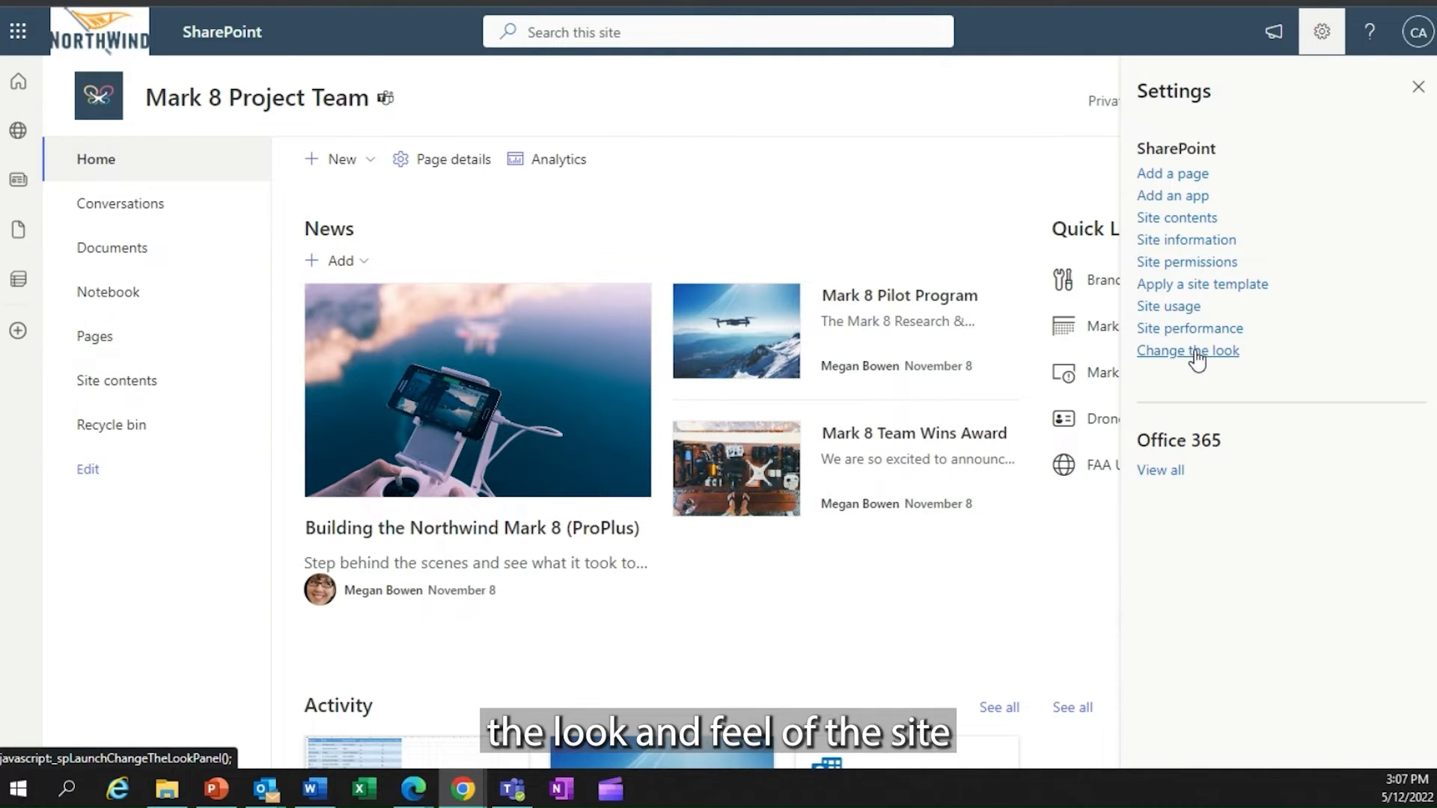
{"action": "mouse_move", "coordinate": [1171, 195]}
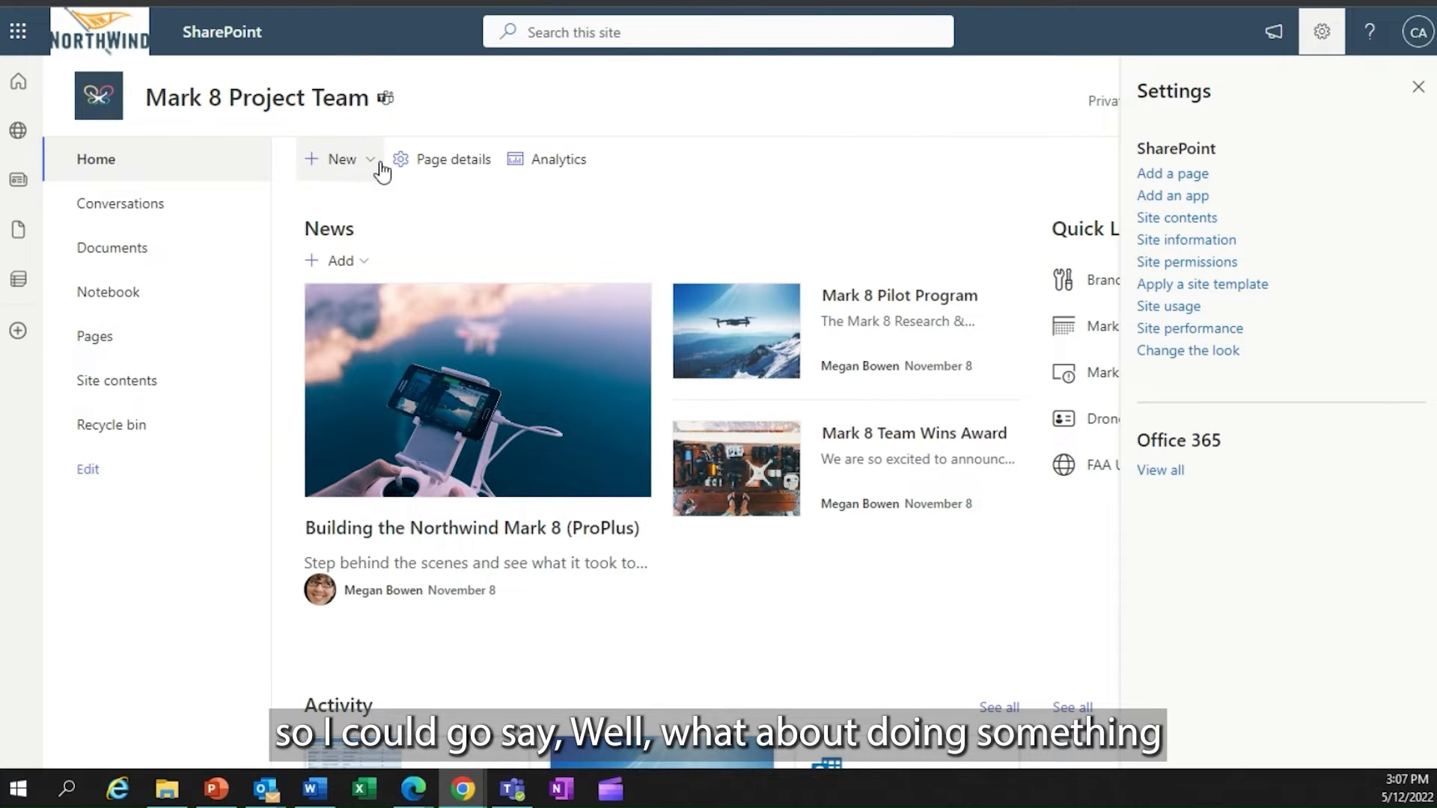
Step: Show the list of new item types available on the Mark 8 Project Team site
{"action": "left_click", "coordinate": [340, 159]}
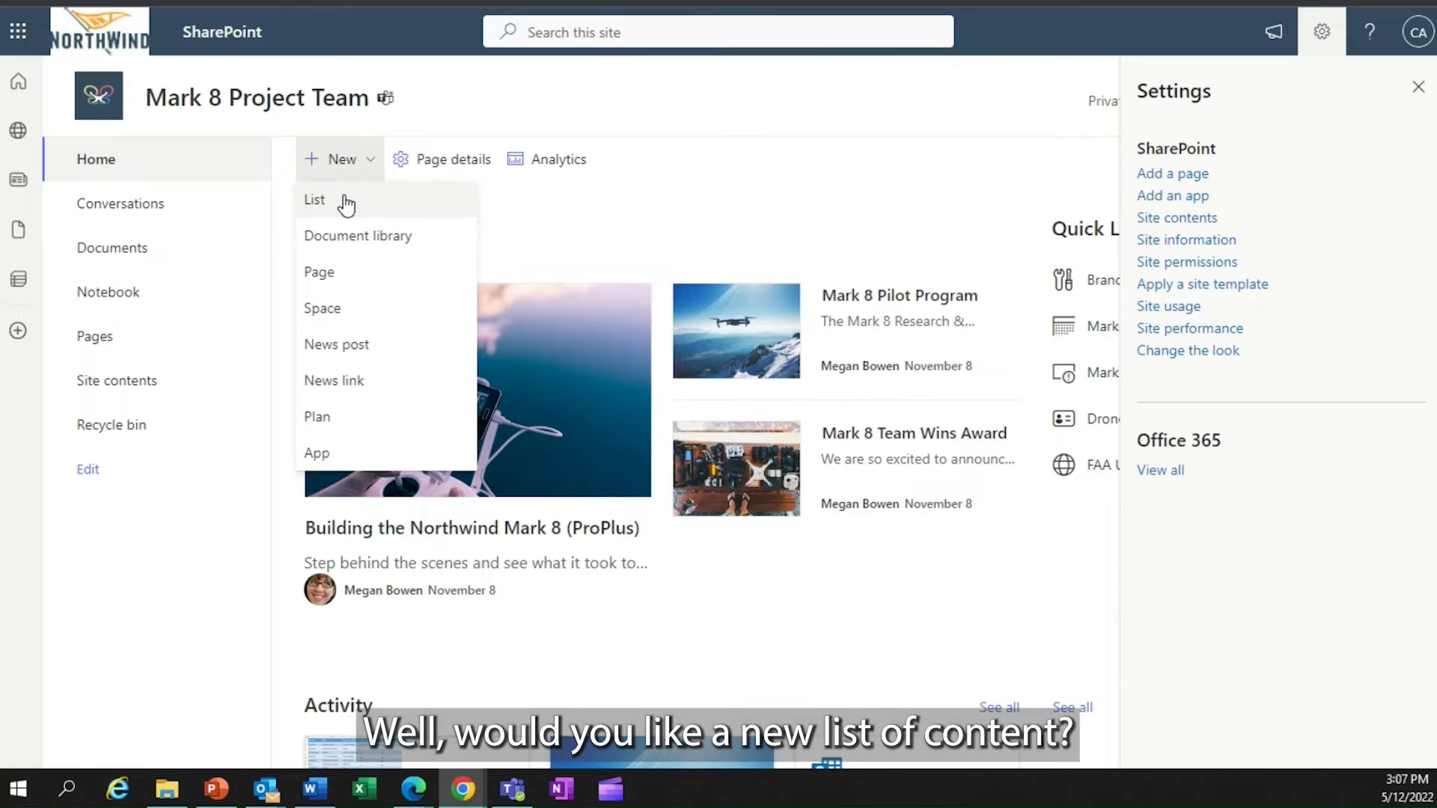
{"action": "mouse_move", "coordinate": [356, 235]}
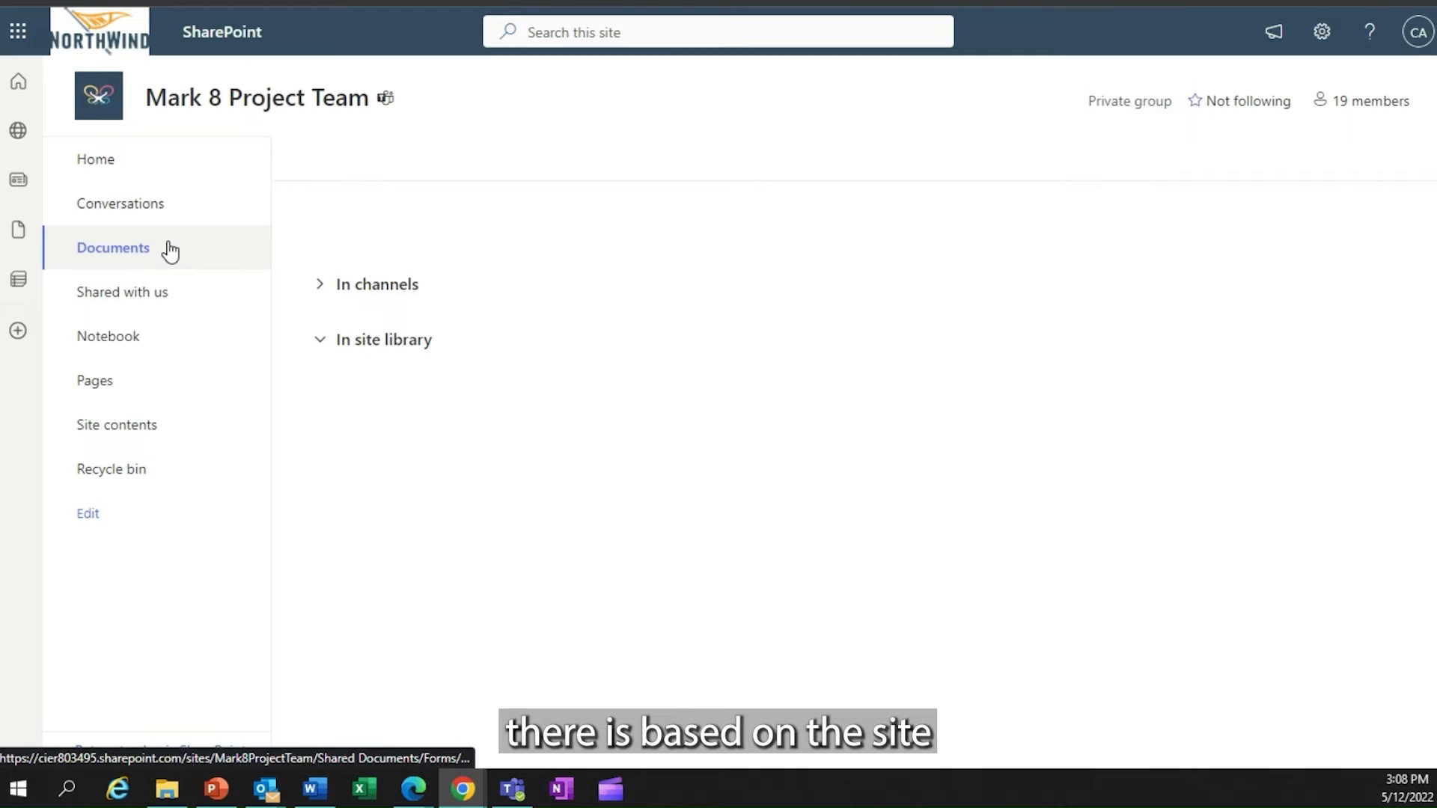
Step: Go to the Mark 8 Project Team Documents library and create a blank Word document
{"action": "left_click", "coordinate": [113, 248]}
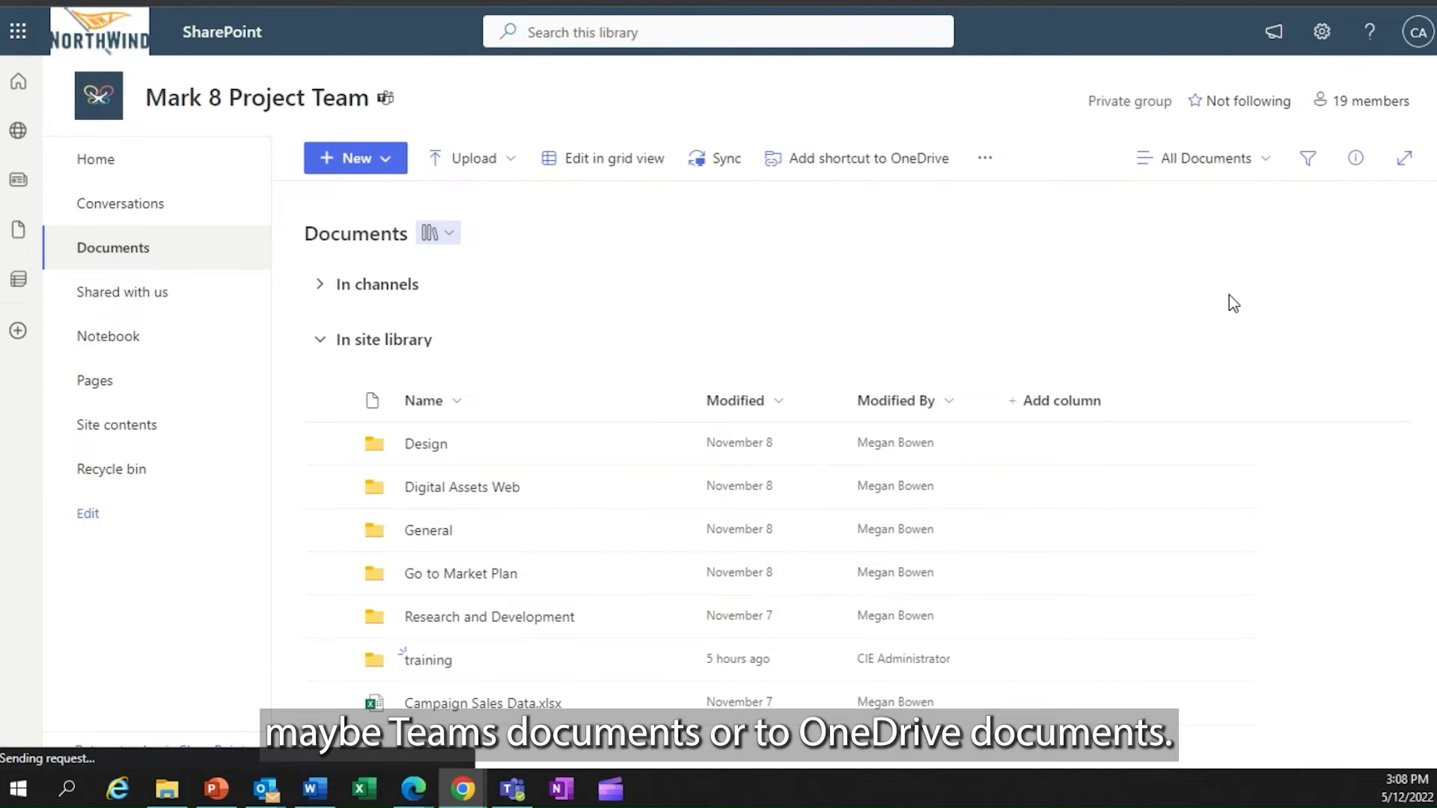
{"action": "mouse_move", "coordinate": [1209, 311]}
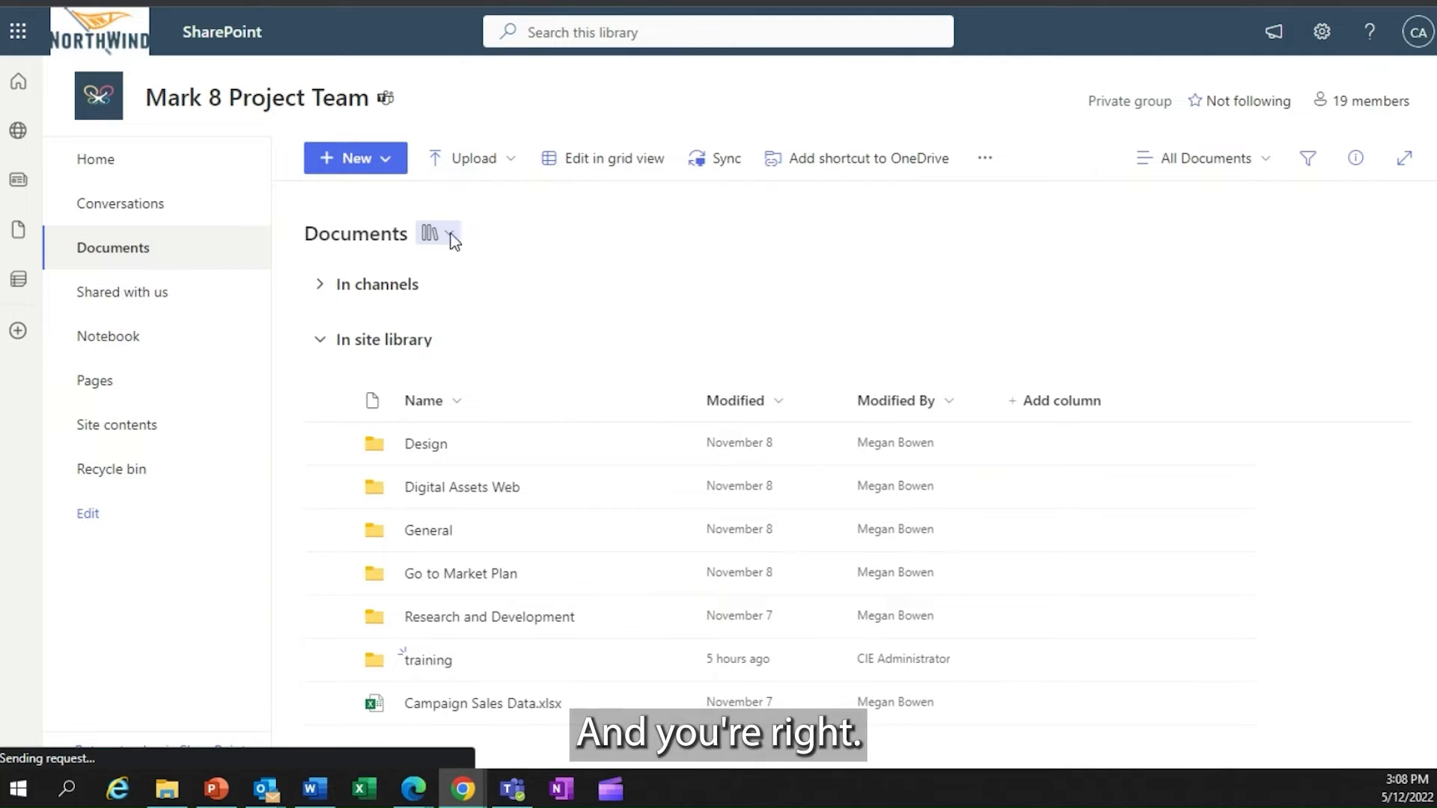
{"action": "left_click", "coordinate": [354, 158]}
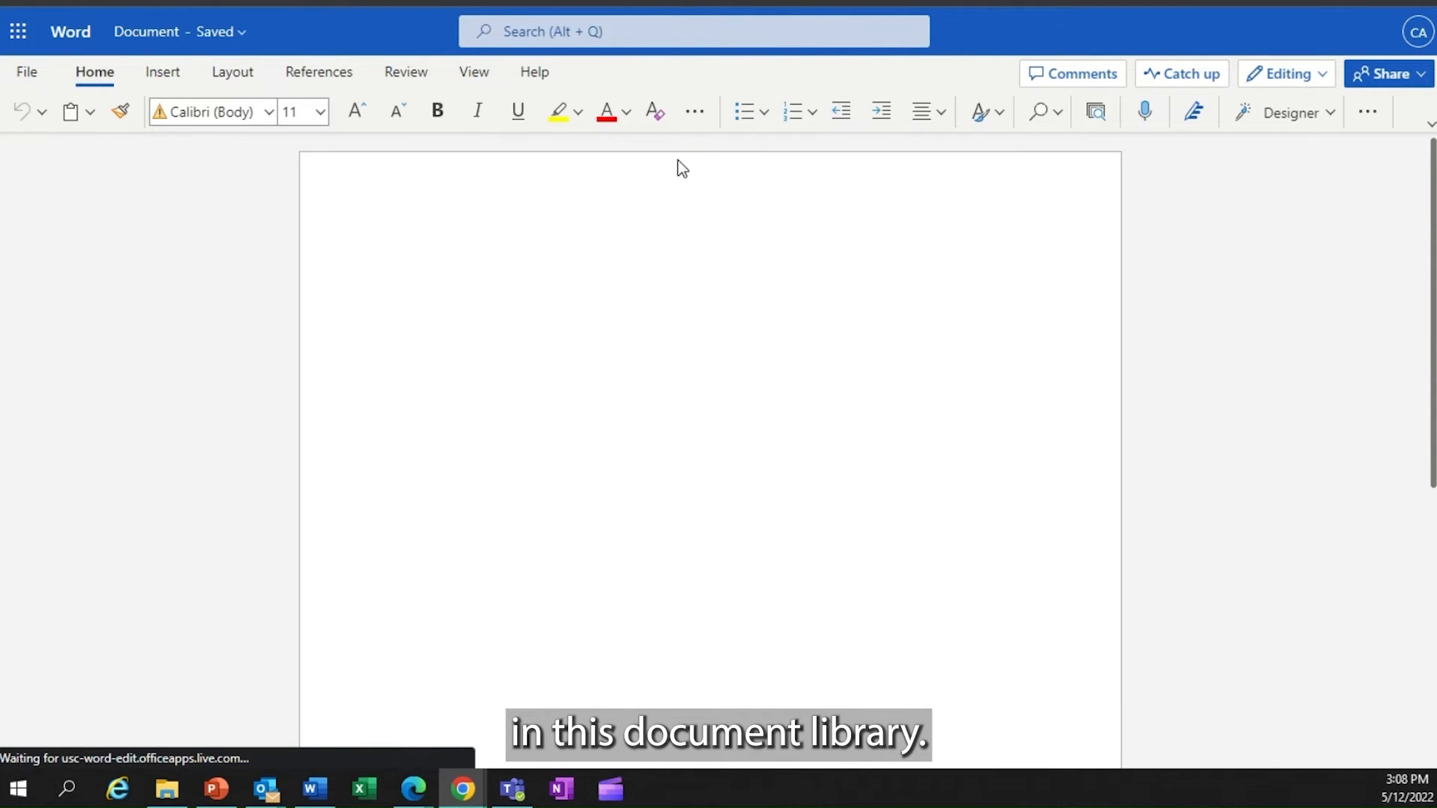
Step: Leave Word for the web and return to the library showing Document.docx
{"action": "left_click", "coordinate": [147, 31]}
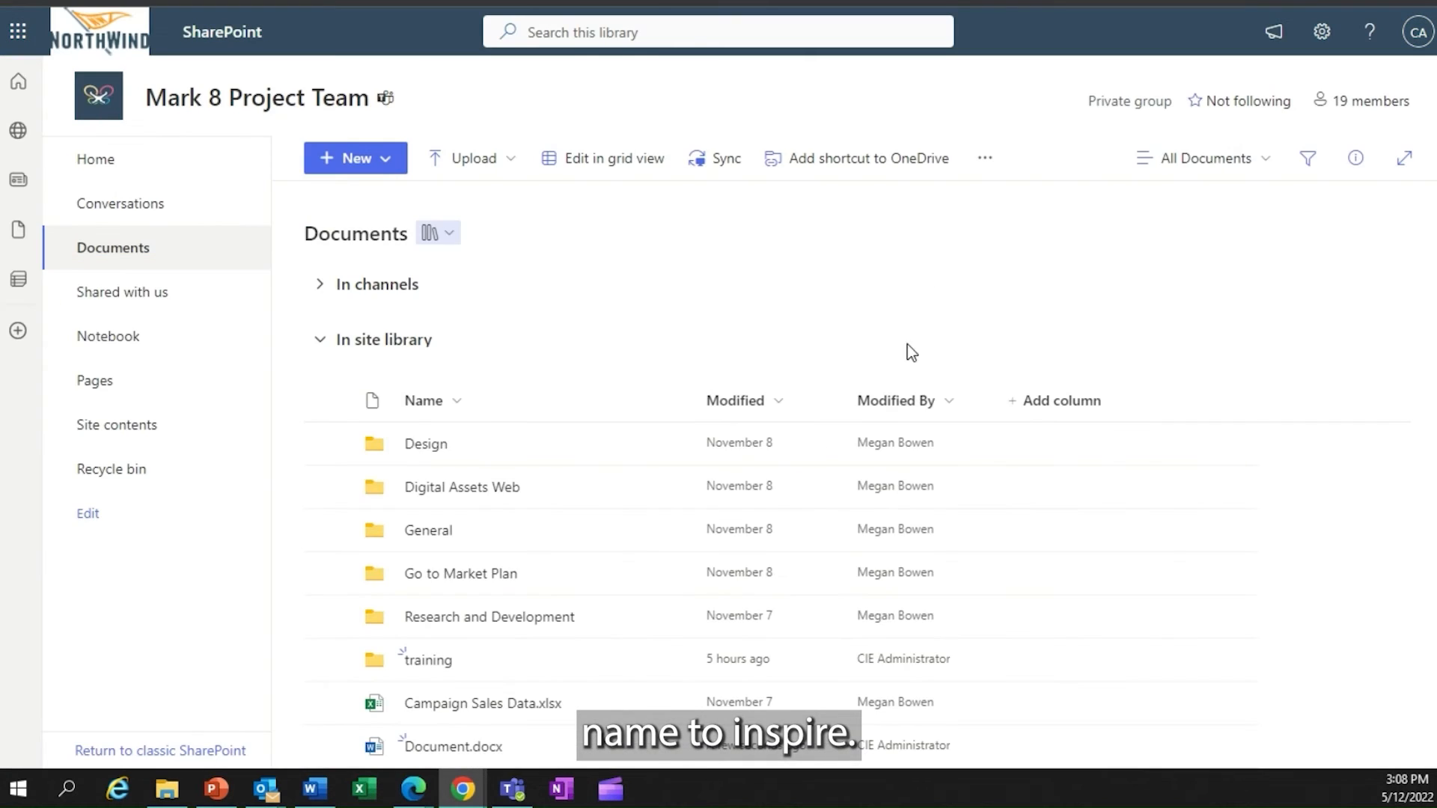
{"action": "mouse_move", "coordinate": [1082, 449]}
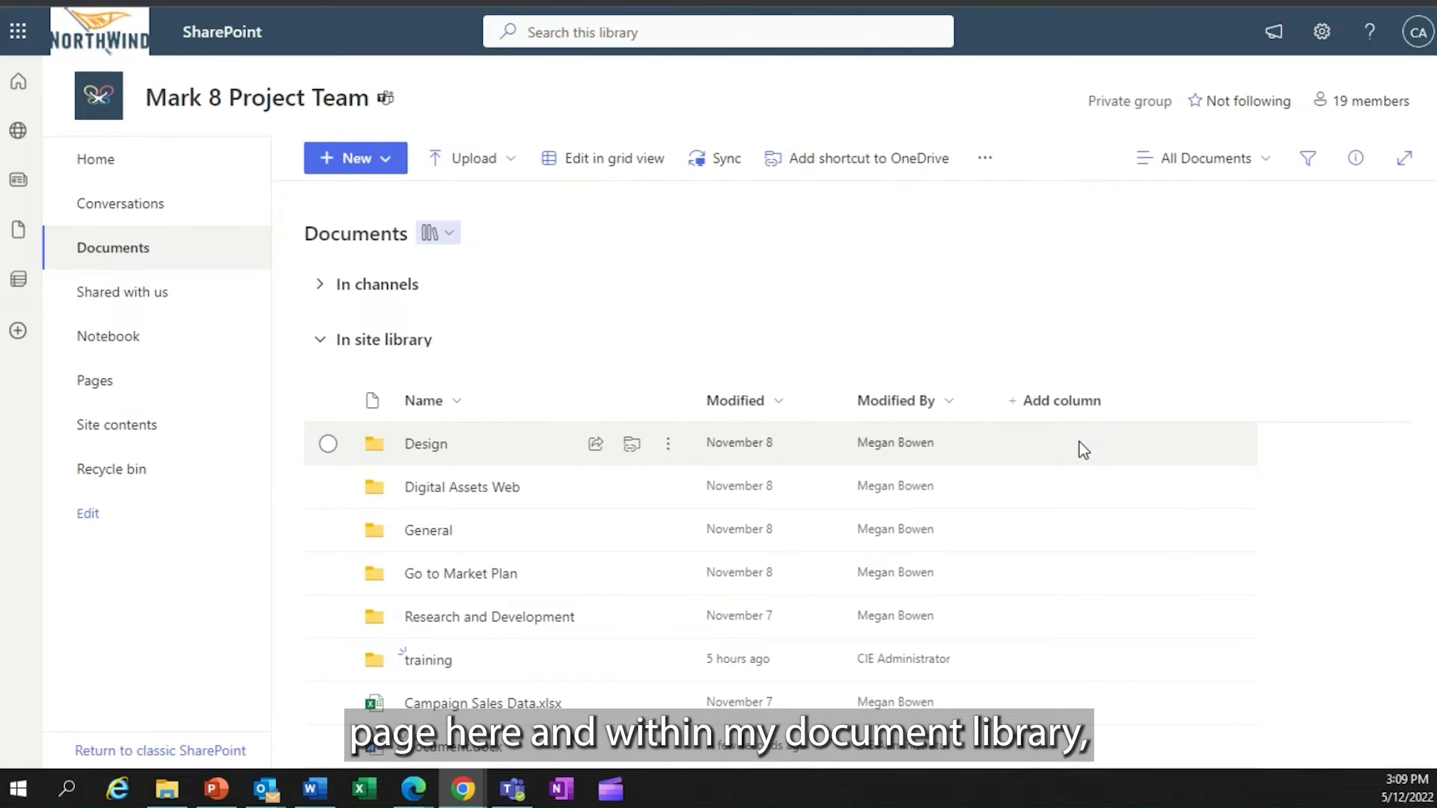
{"action": "mouse_move", "coordinate": [596, 660]}
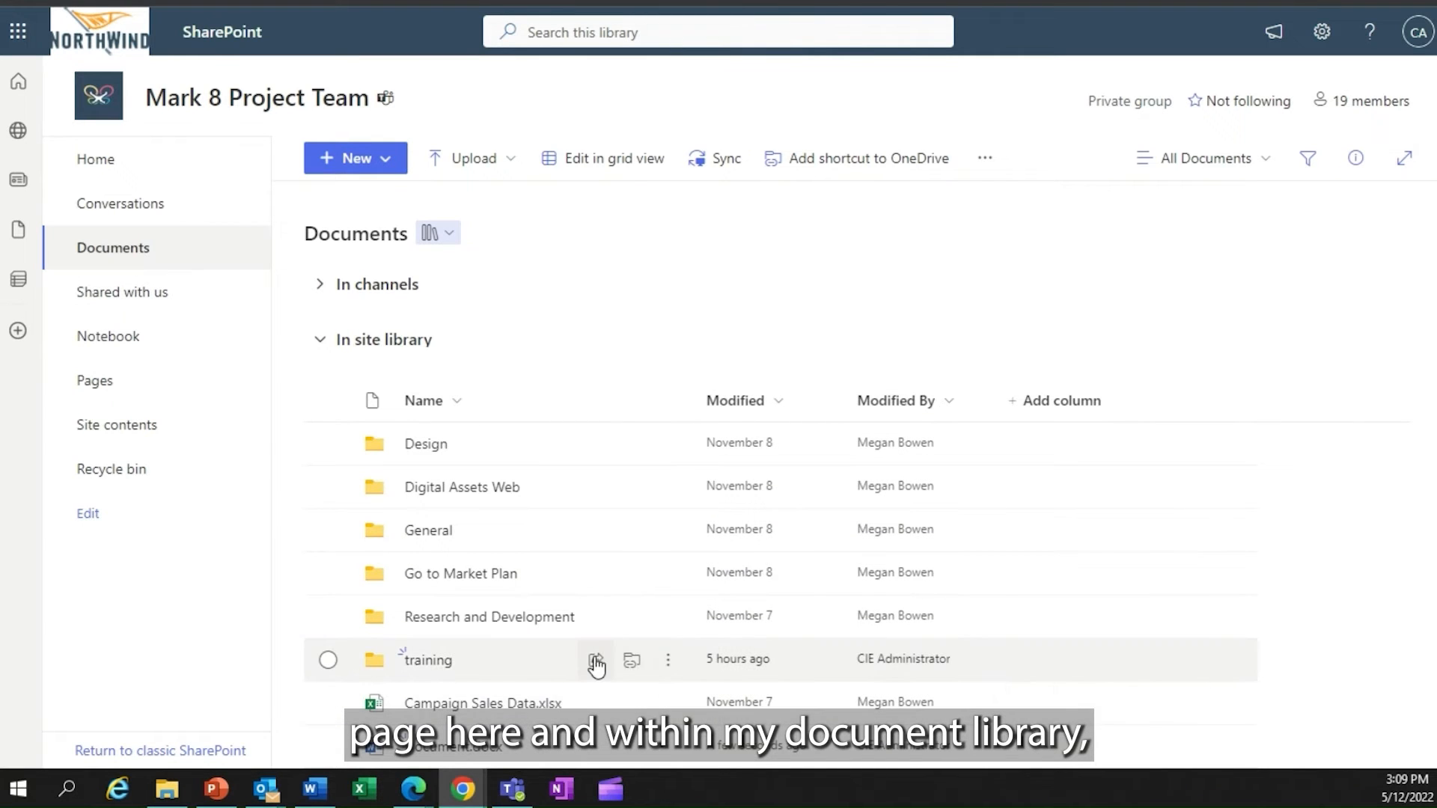
{"action": "left_click", "coordinate": [354, 158]}
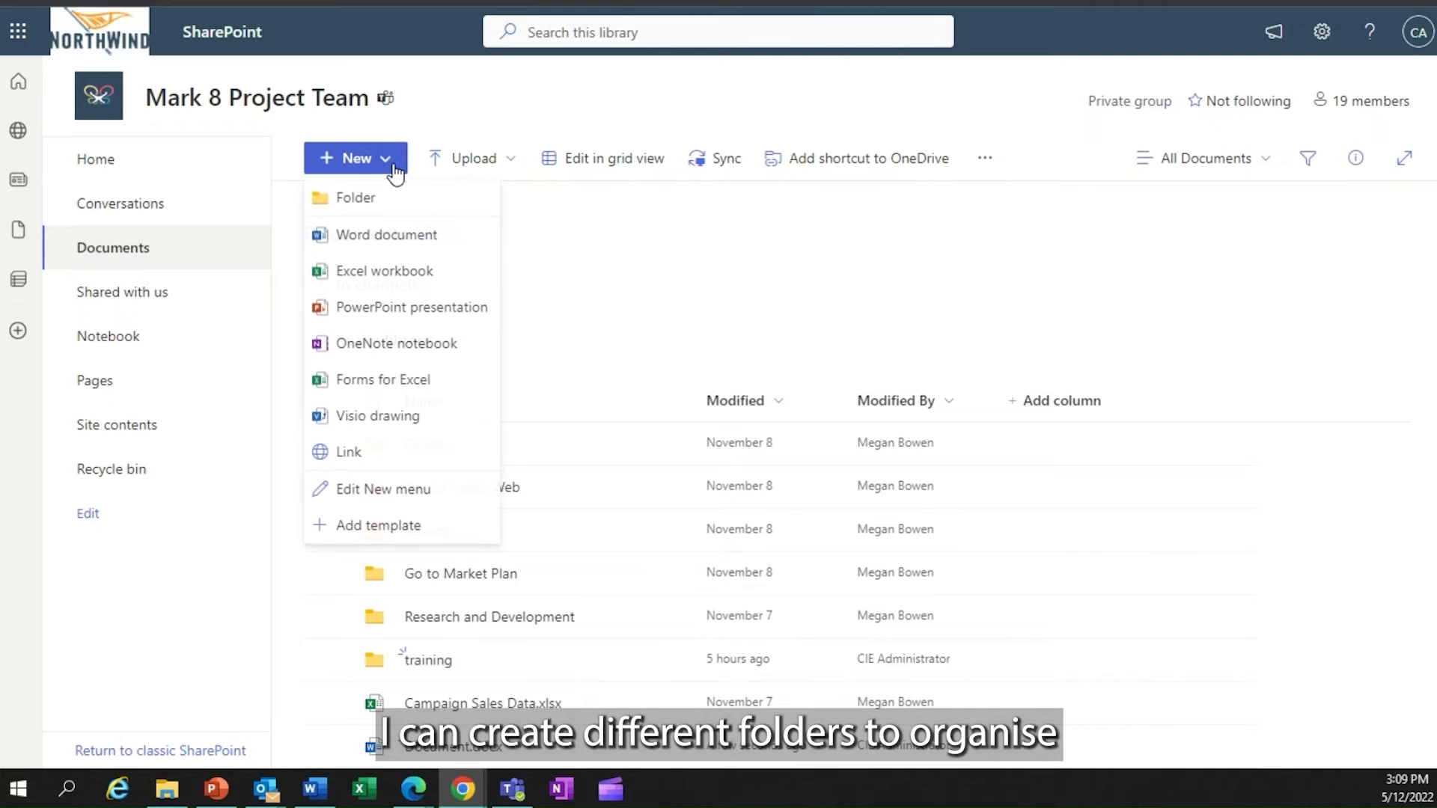
{"action": "mouse_move", "coordinate": [379, 205]}
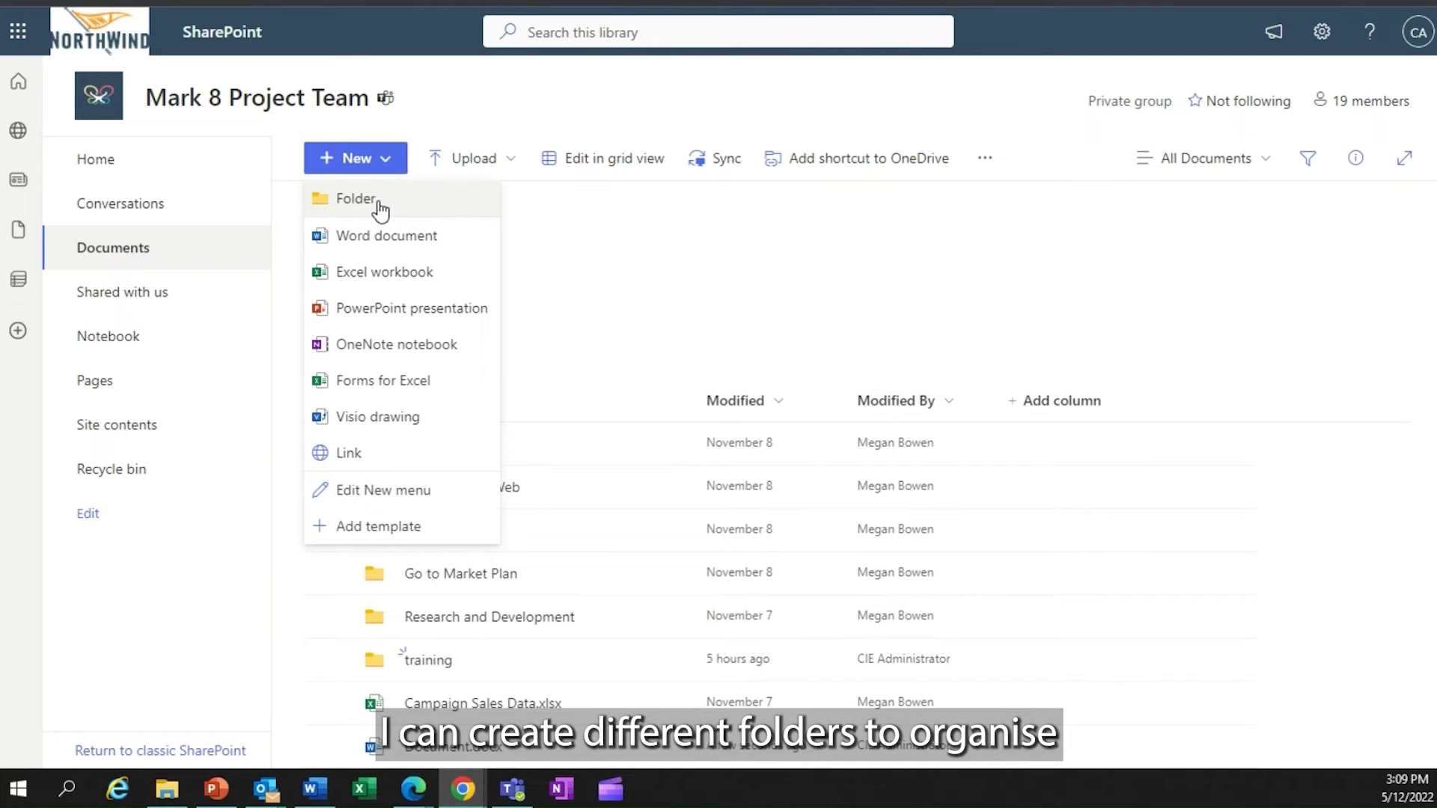
{"action": "mouse_move", "coordinate": [1366, 490]}
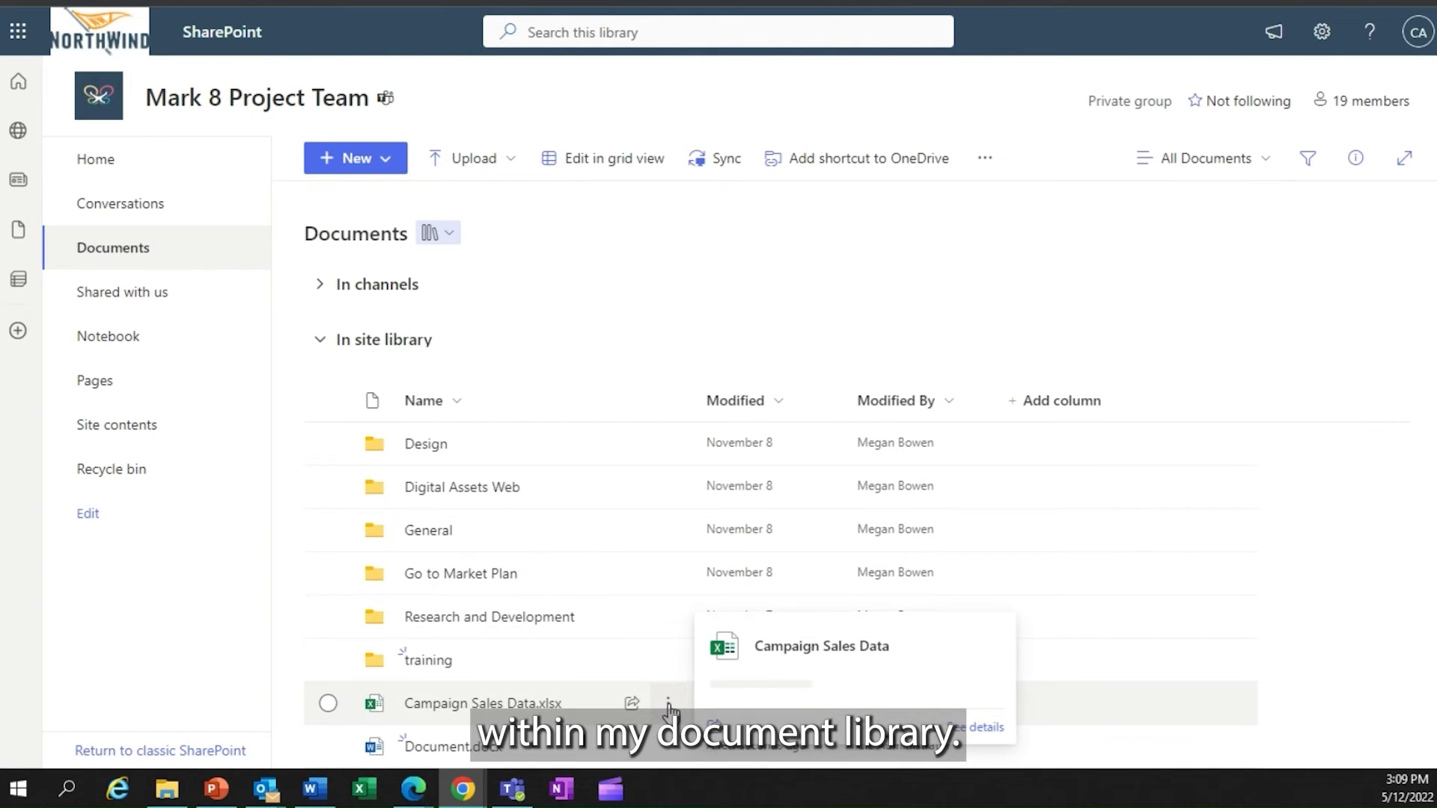
Step: Pin Campaign Sales Data.xlsx to the top of the library and reopen its actions menu
{"action": "left_click", "coordinate": [669, 703]}
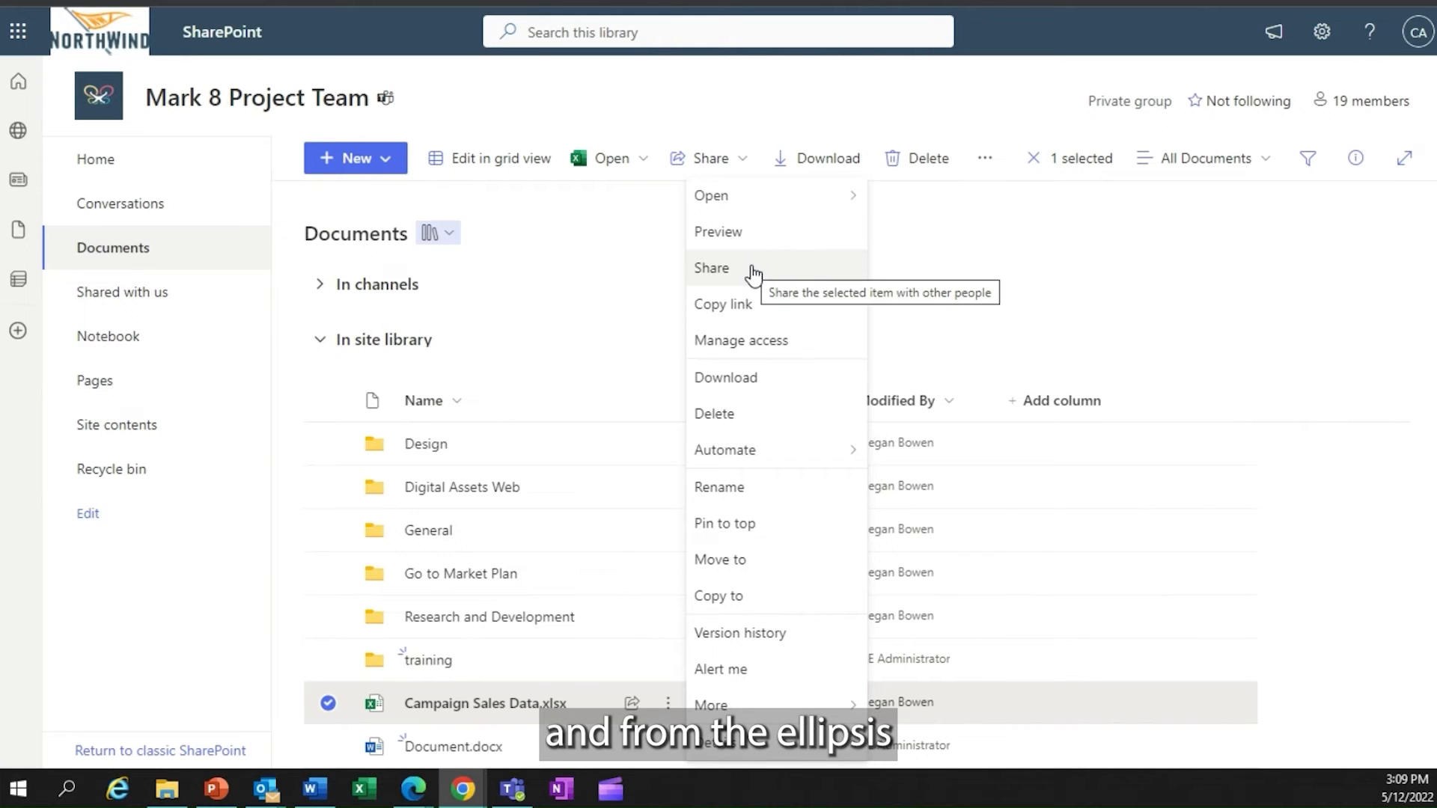
{"action": "mouse_move", "coordinate": [749, 383]}
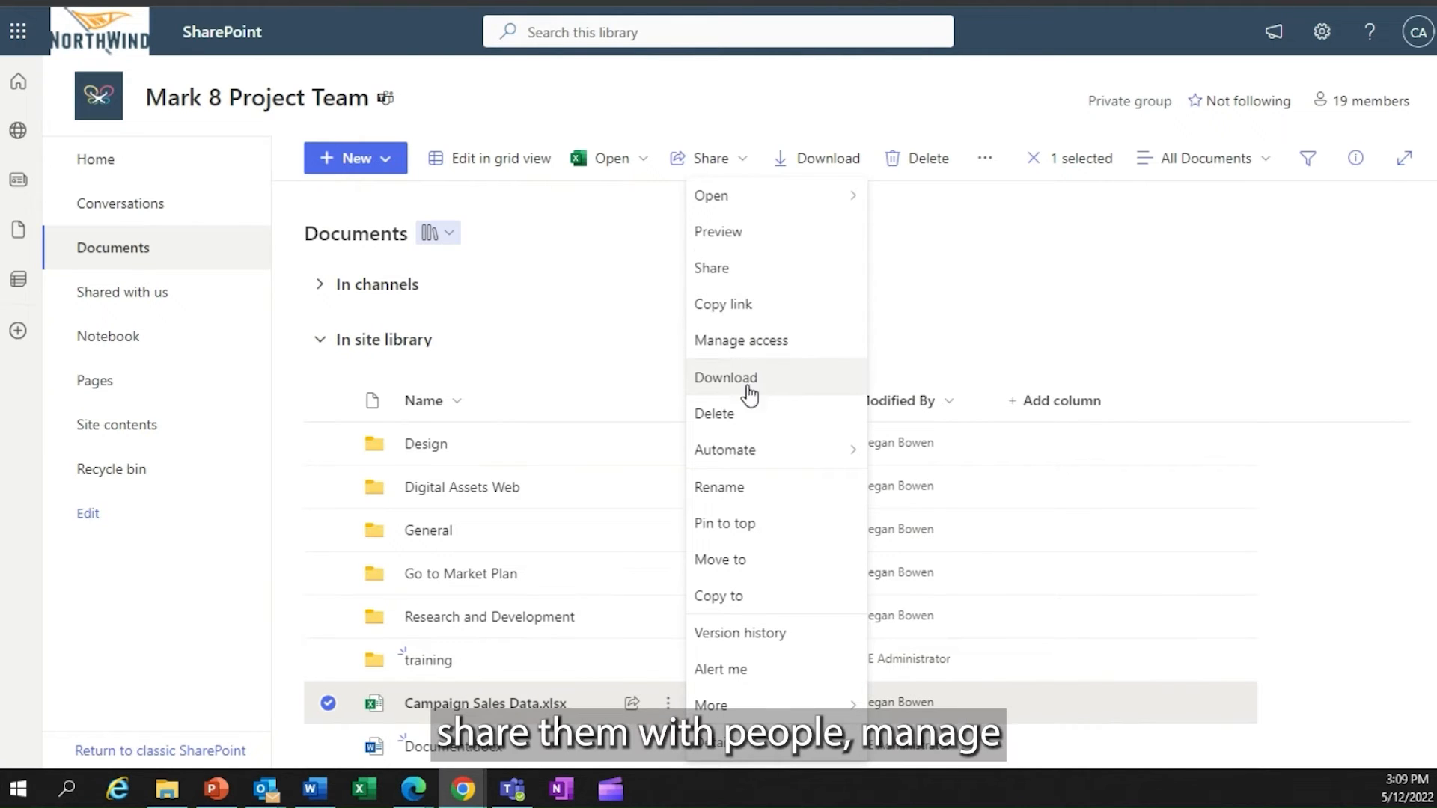
{"action": "mouse_move", "coordinate": [724, 449]}
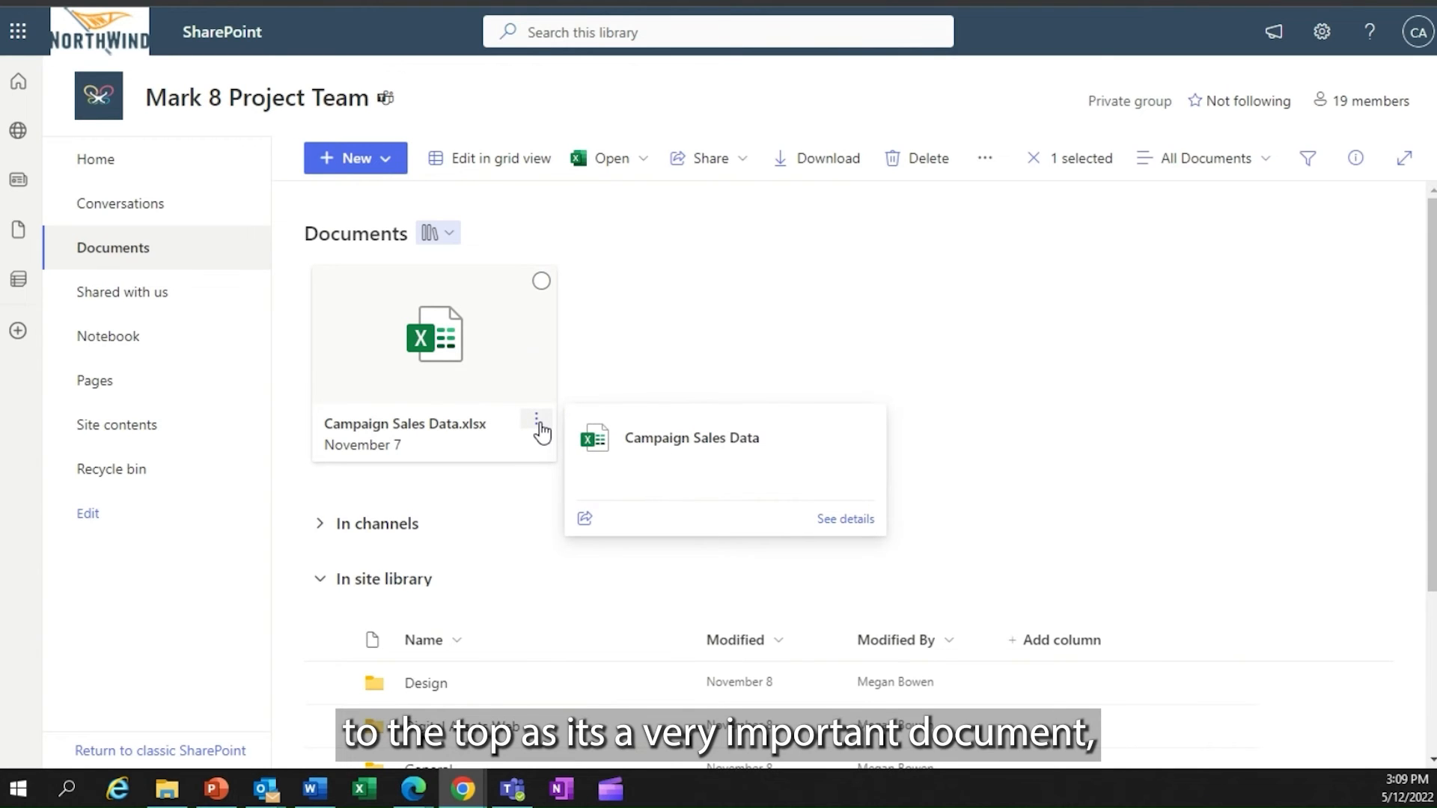
{"action": "left_click", "coordinate": [539, 429]}
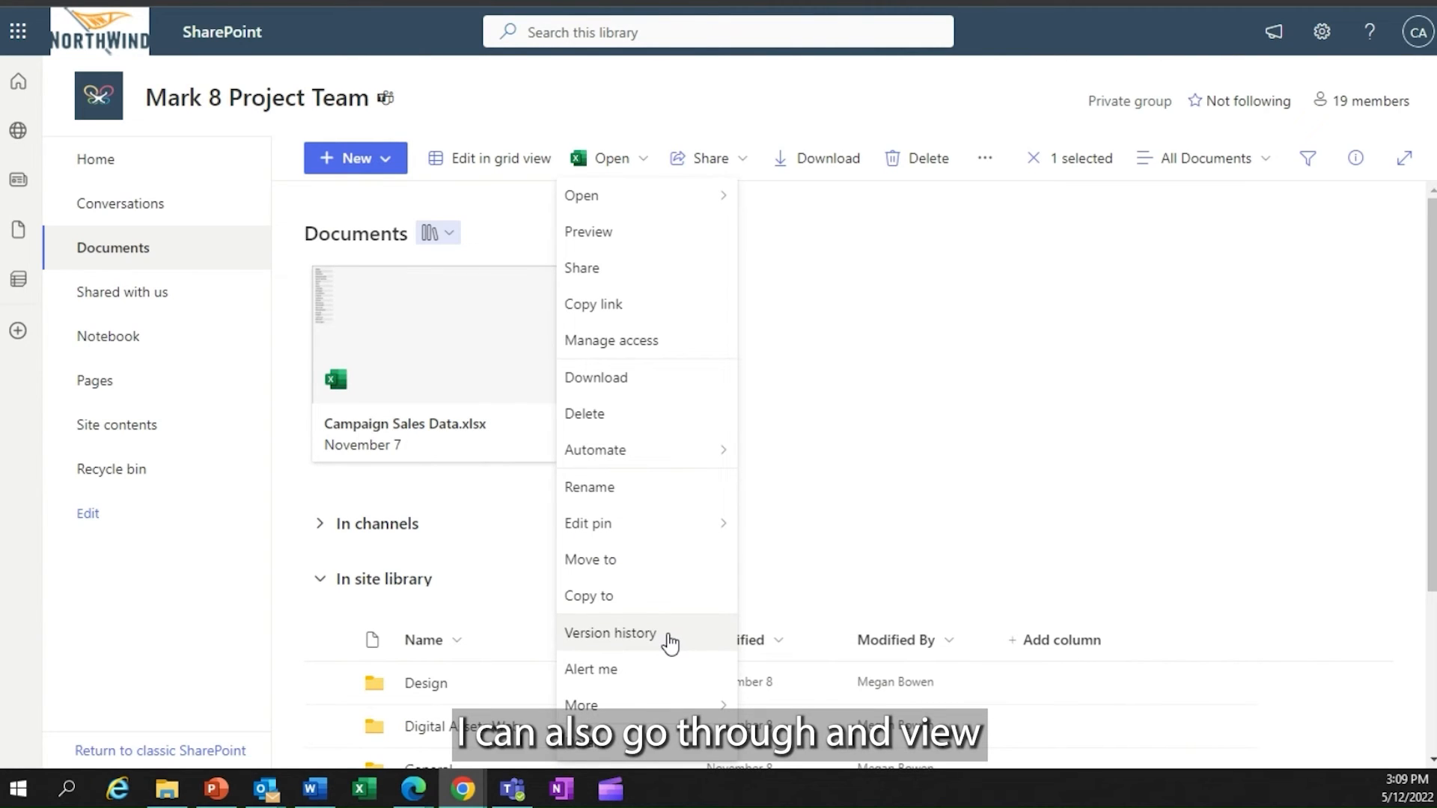
{"action": "mouse_move", "coordinate": [581, 704]}
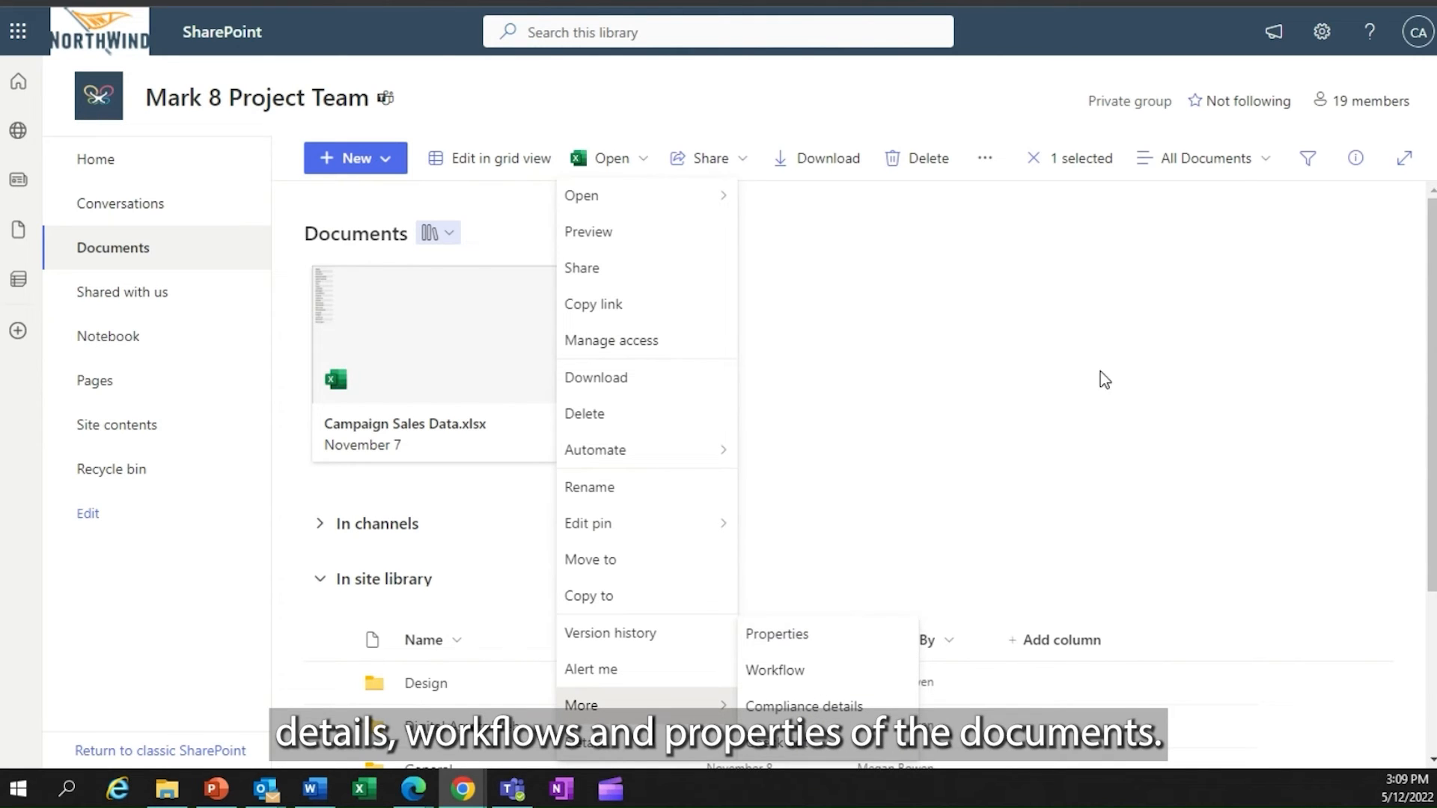
{"action": "mouse_move", "coordinate": [1114, 368]}
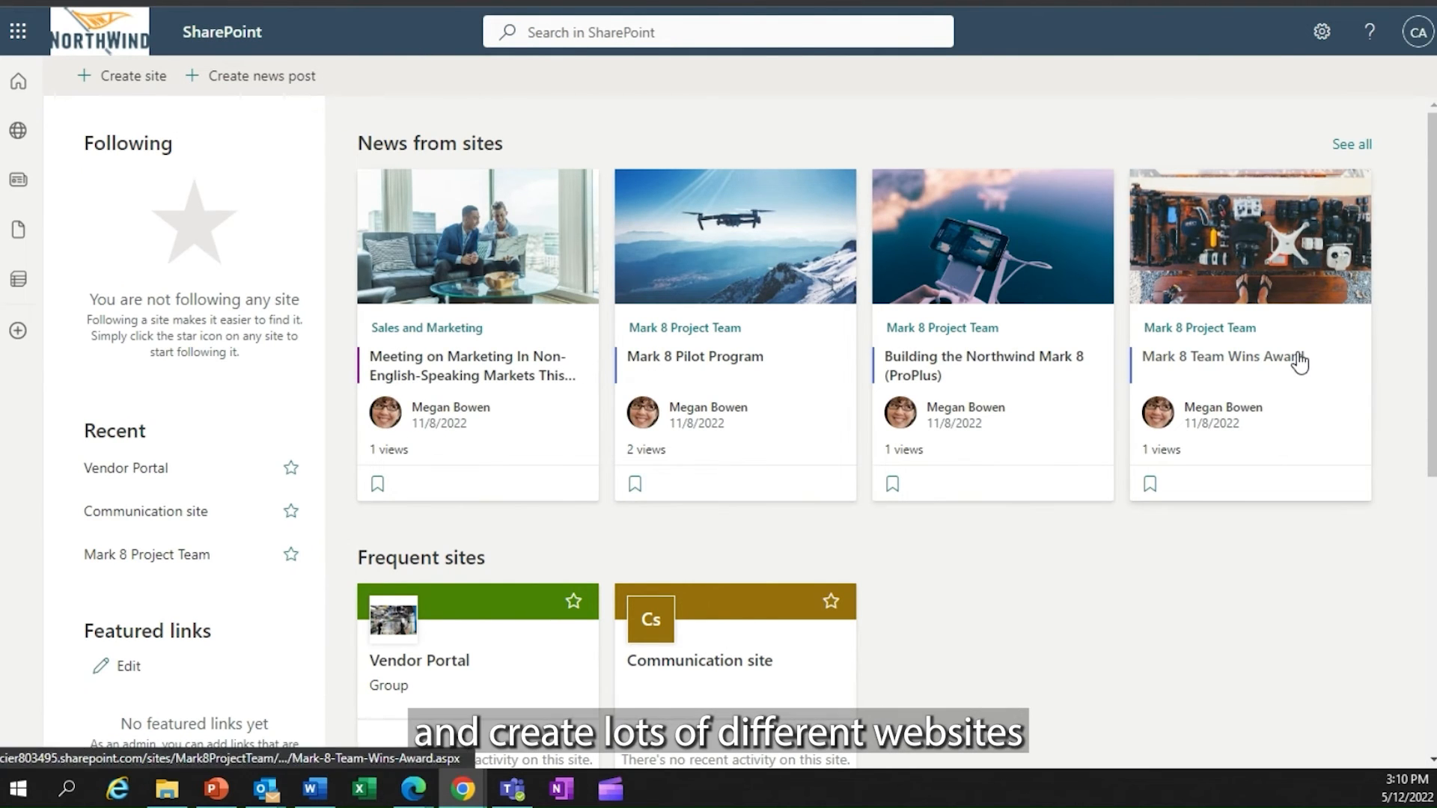
{"action": "mouse_move", "coordinate": [1141, 600]}
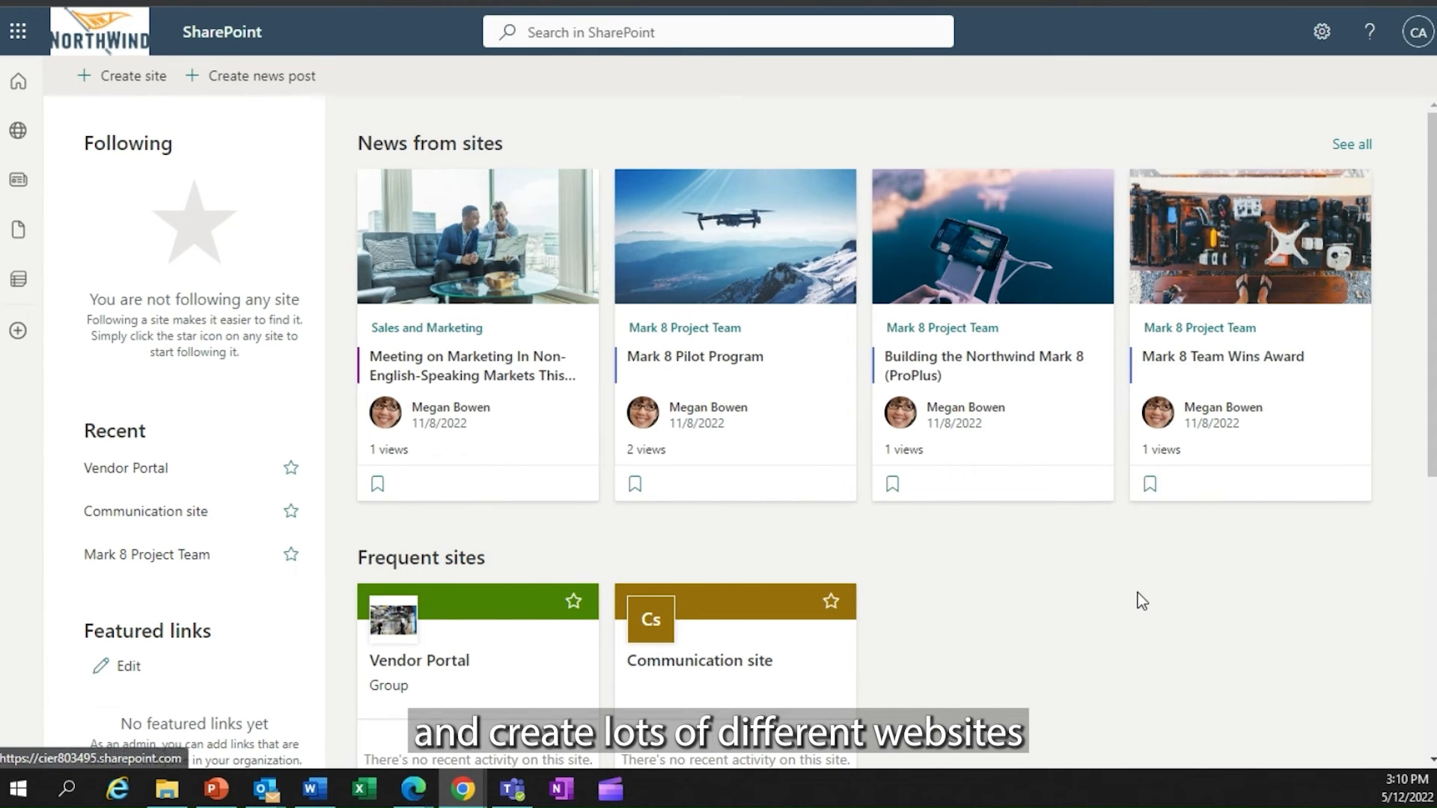
Step: Scroll down the SharePoint start page to the Frequent sites section
{"action": "scroll", "scroll_direction": "down", "scroll_amount": 3}
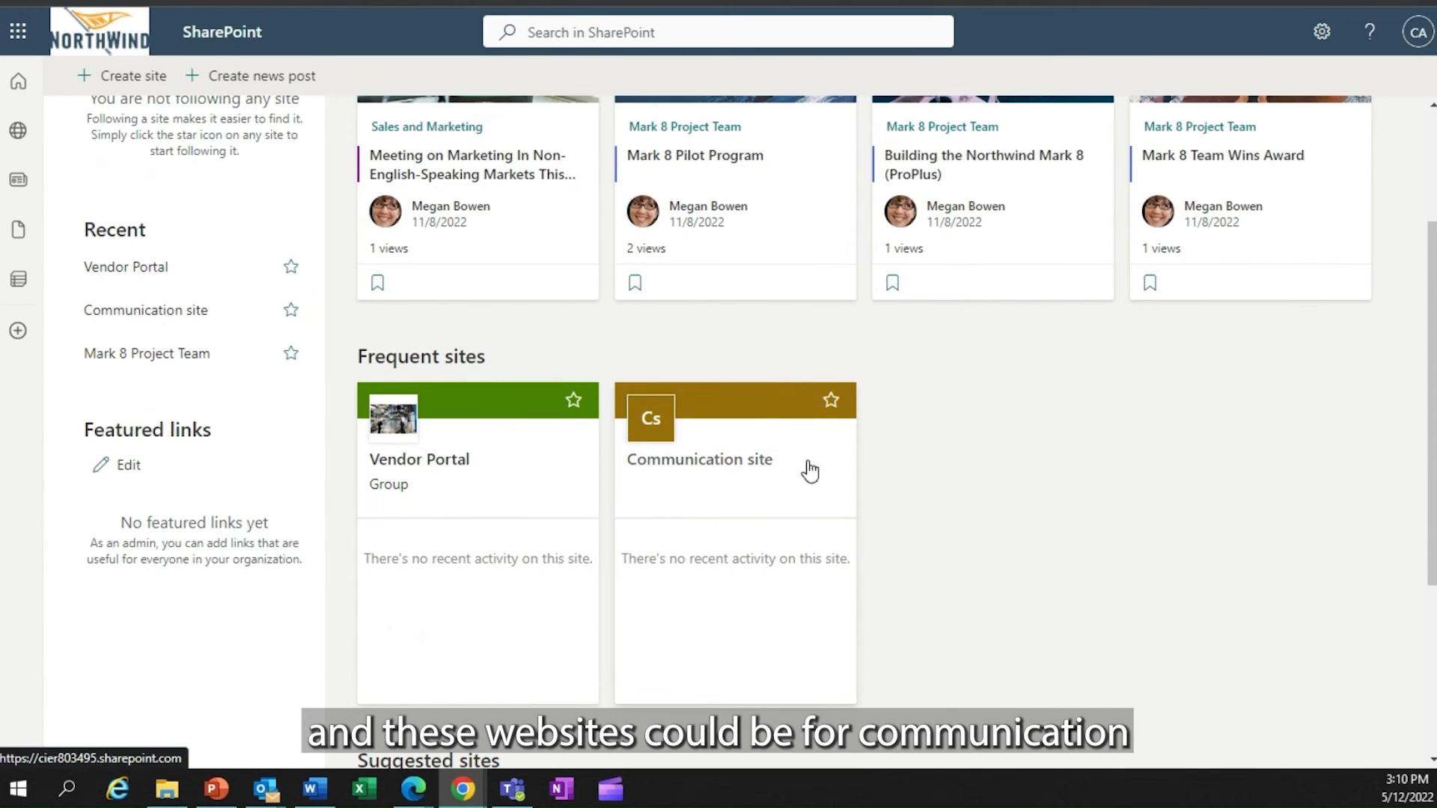
{"action": "mouse_move", "coordinate": [903, 484]}
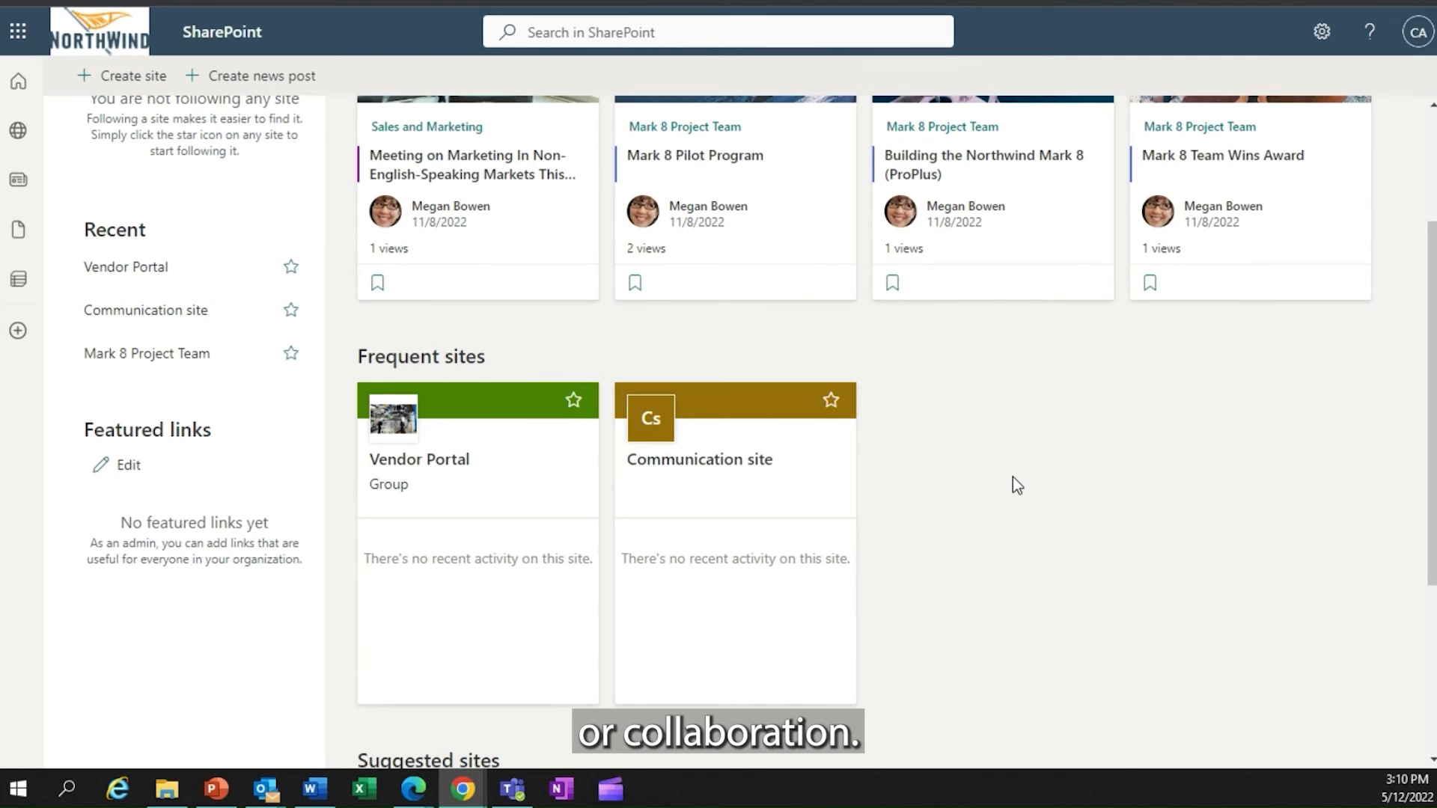
{"action": "mouse_move", "coordinate": [1058, 494]}
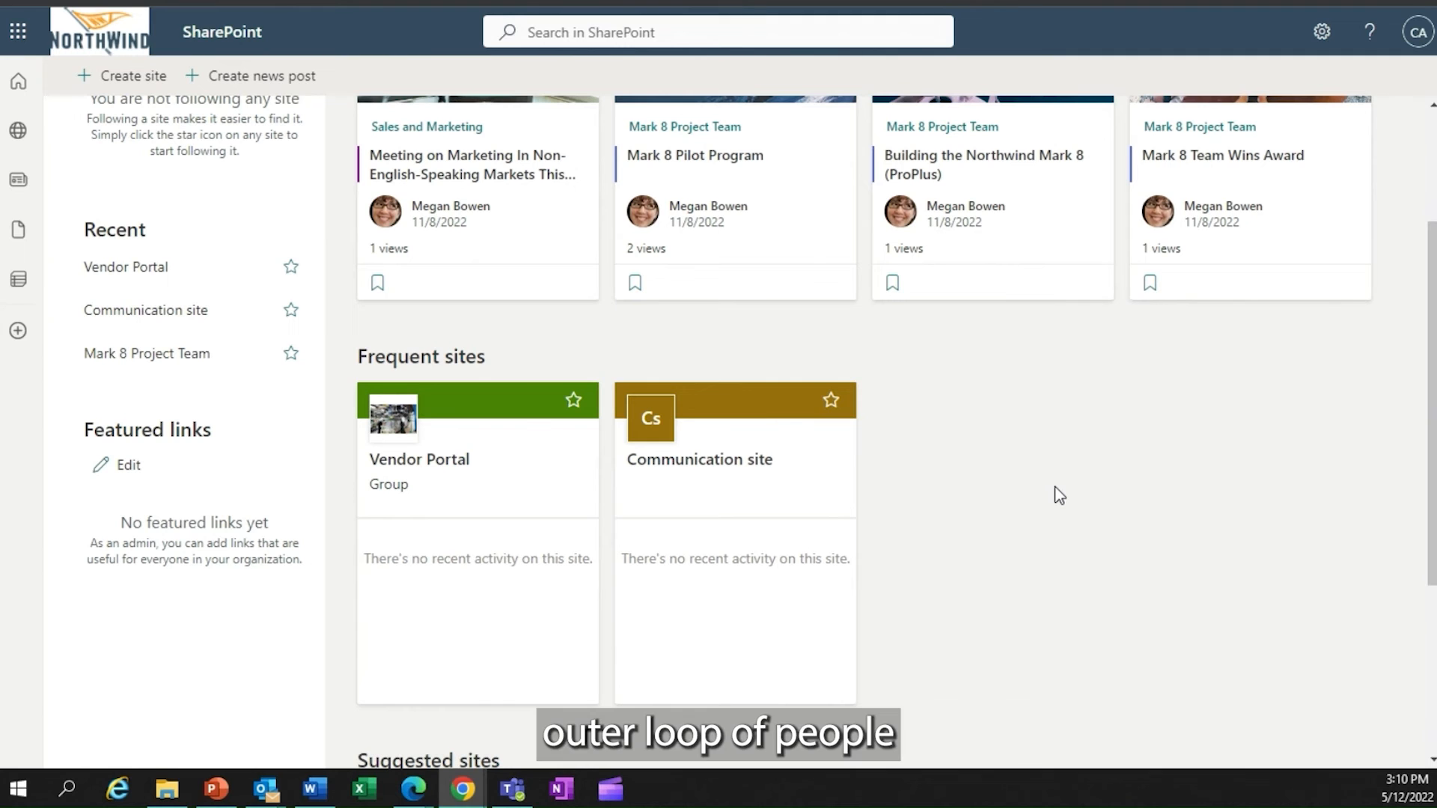
{"action": "scroll", "scroll_direction": "down", "scroll_amount": 3}
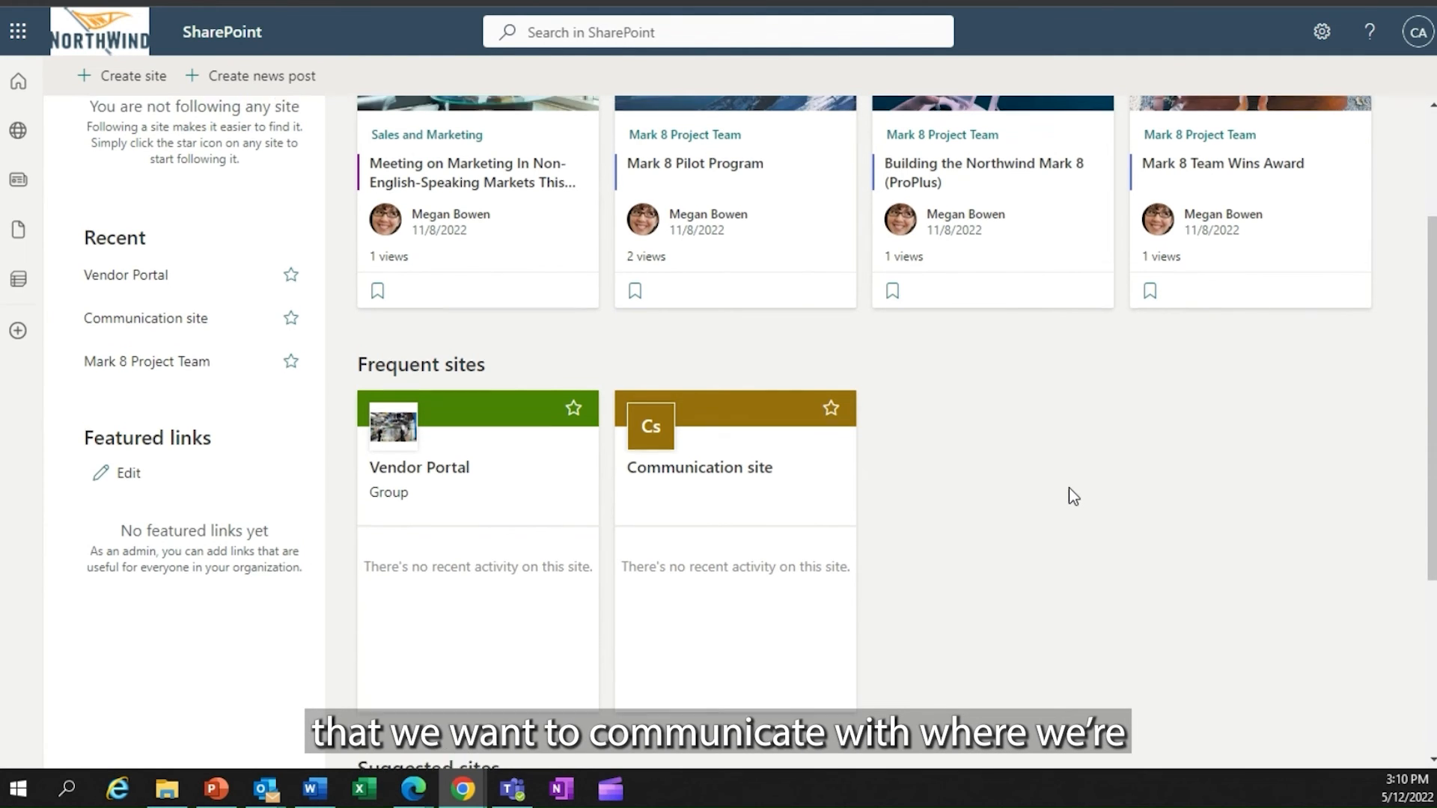